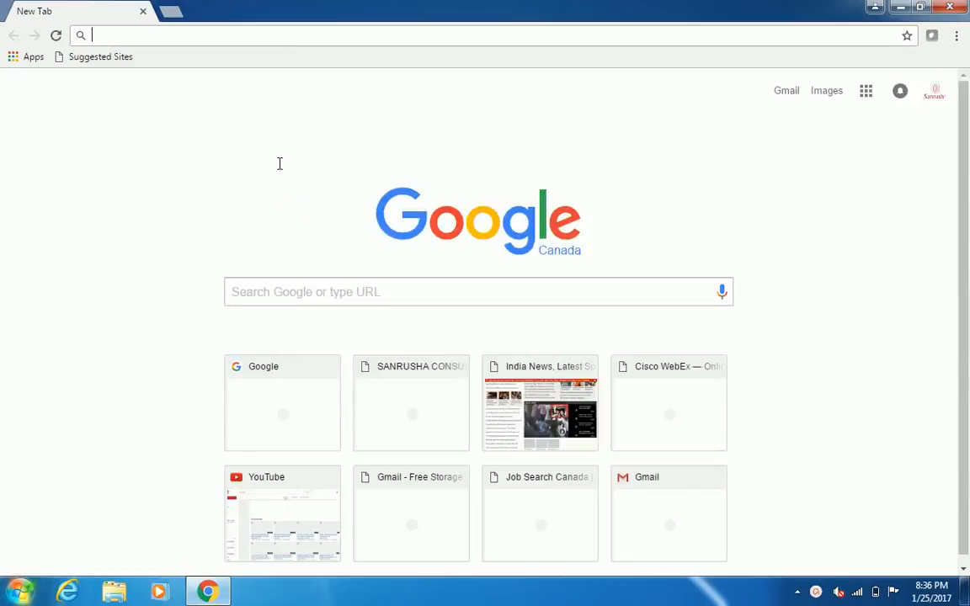
- Search Google for 'download odi 12c' and go to the Oracle Data Integrator Downloads result
click(478, 291)
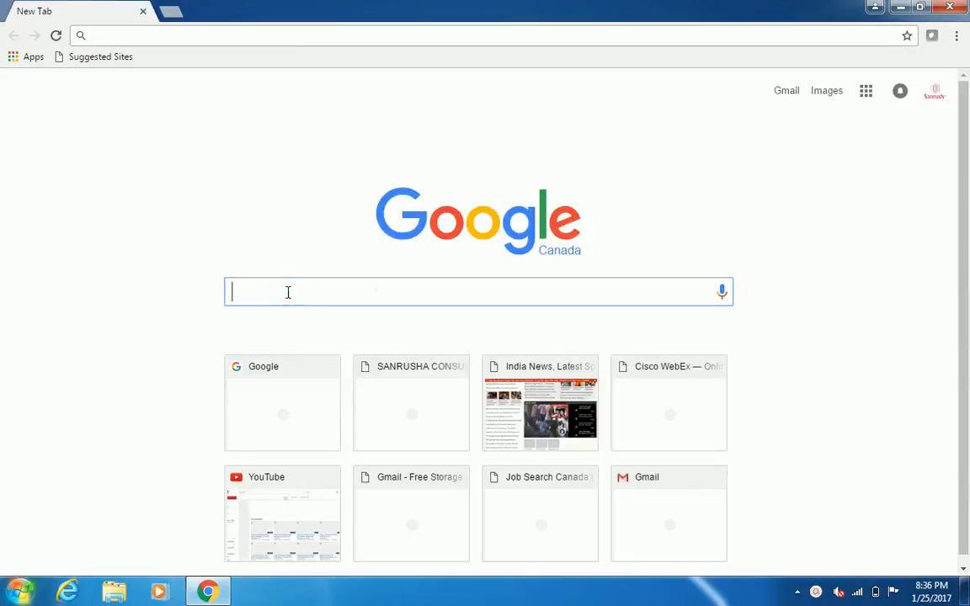
text(down)
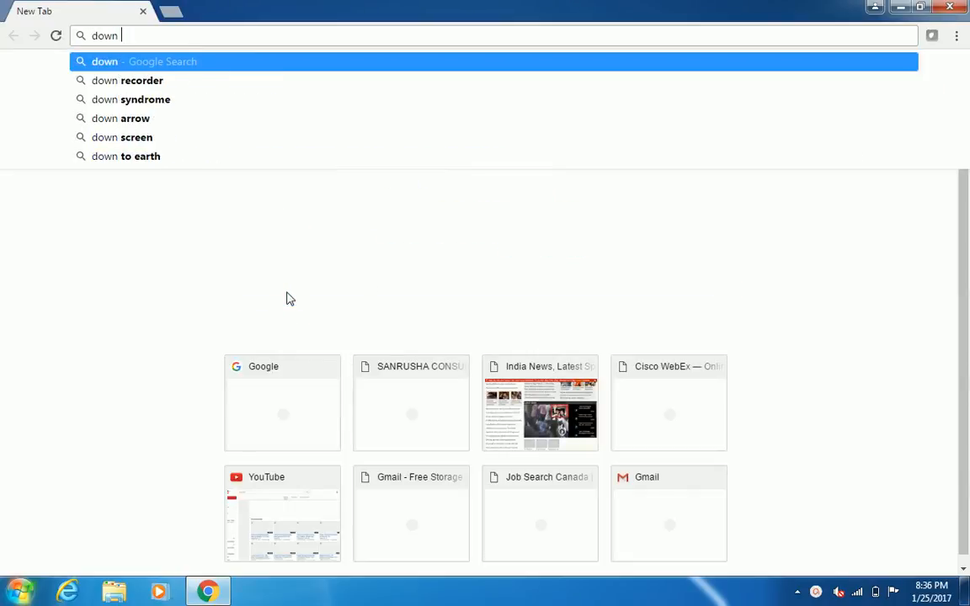
text(load)
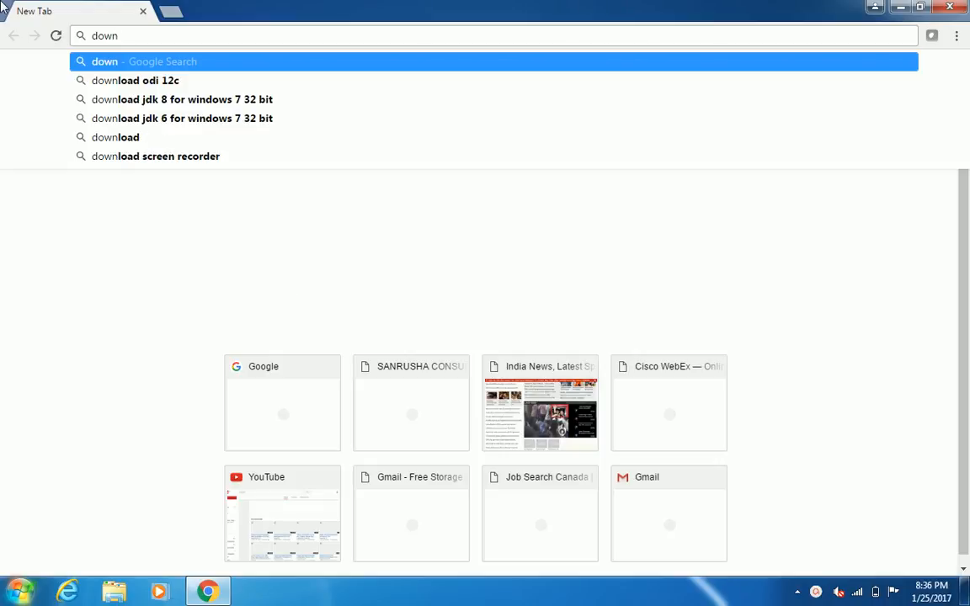
click(135, 81)
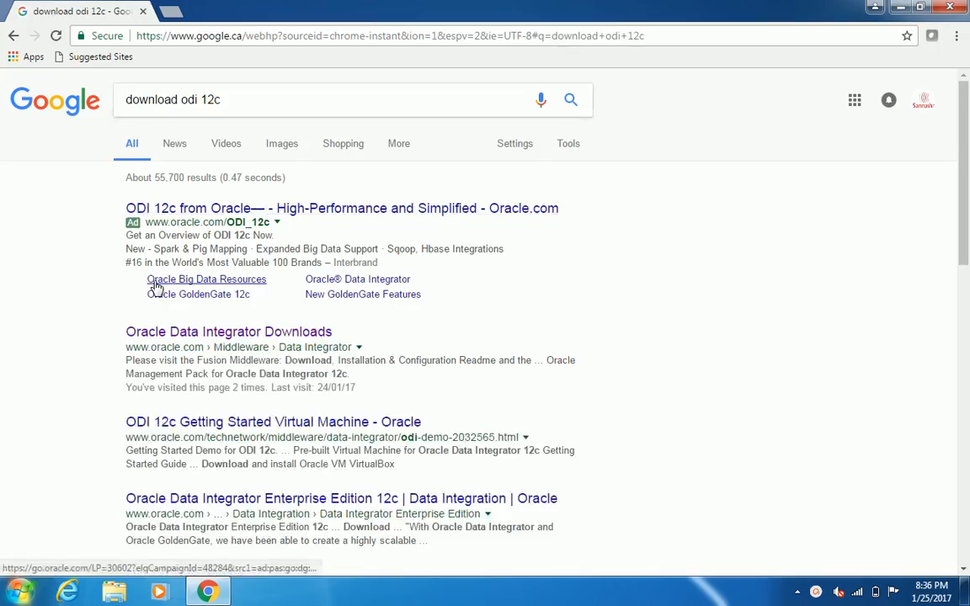
click(229, 330)
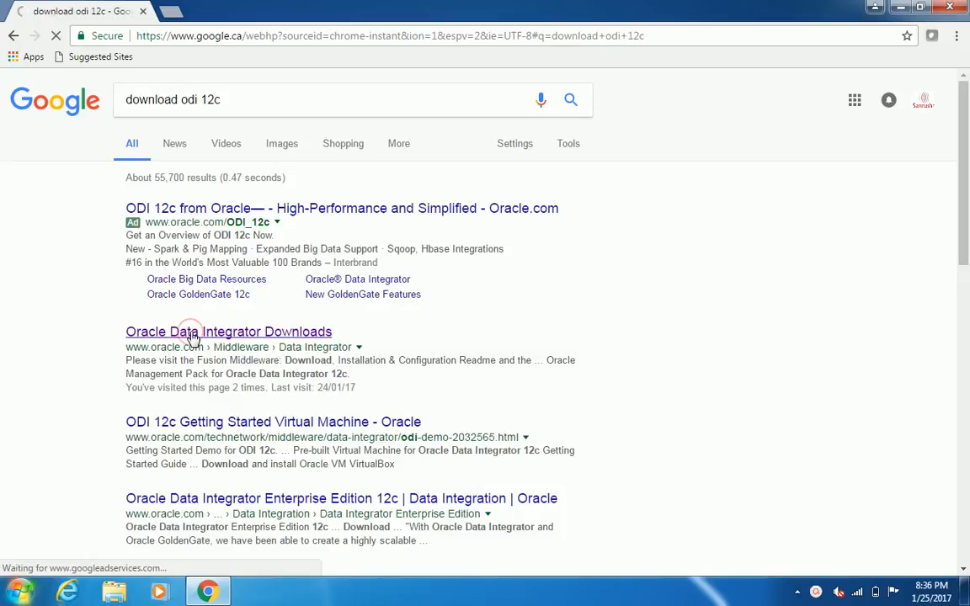
click(229, 330)
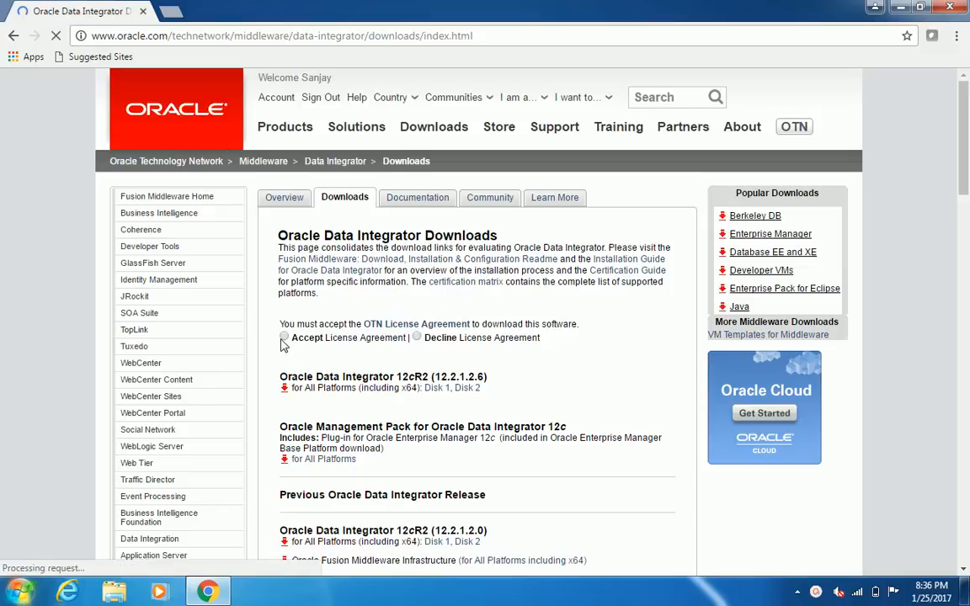
- Accept the OTN license and start the Disk 1 download of ODI 12cR2 (12.2.1.2.6)
click(285, 337)
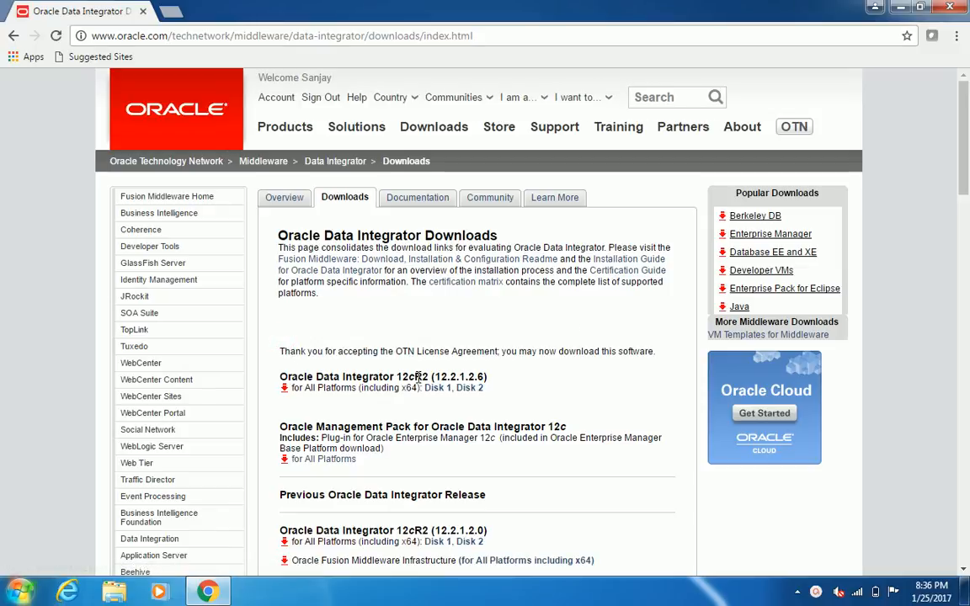
click(438, 388)
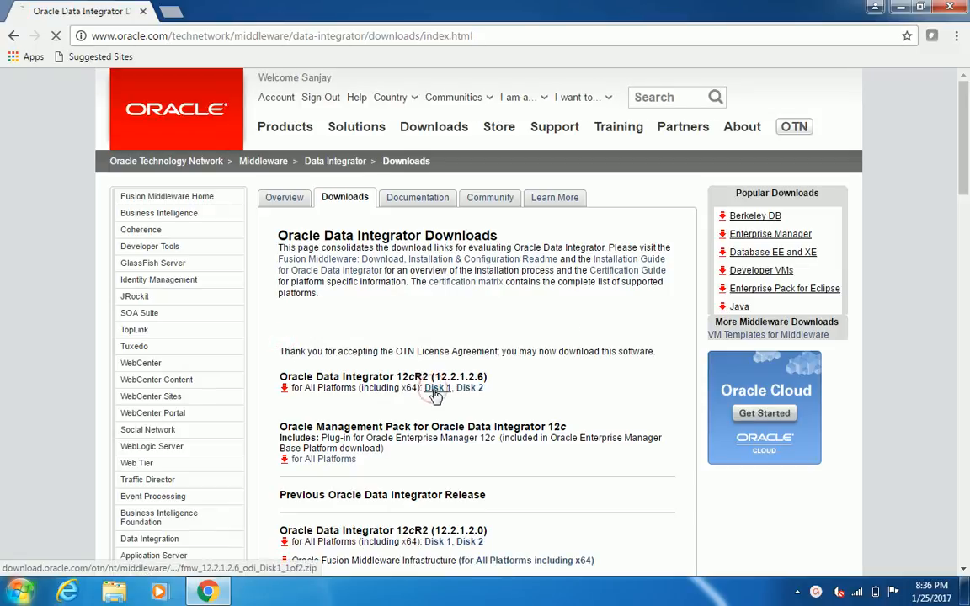
click(438, 388)
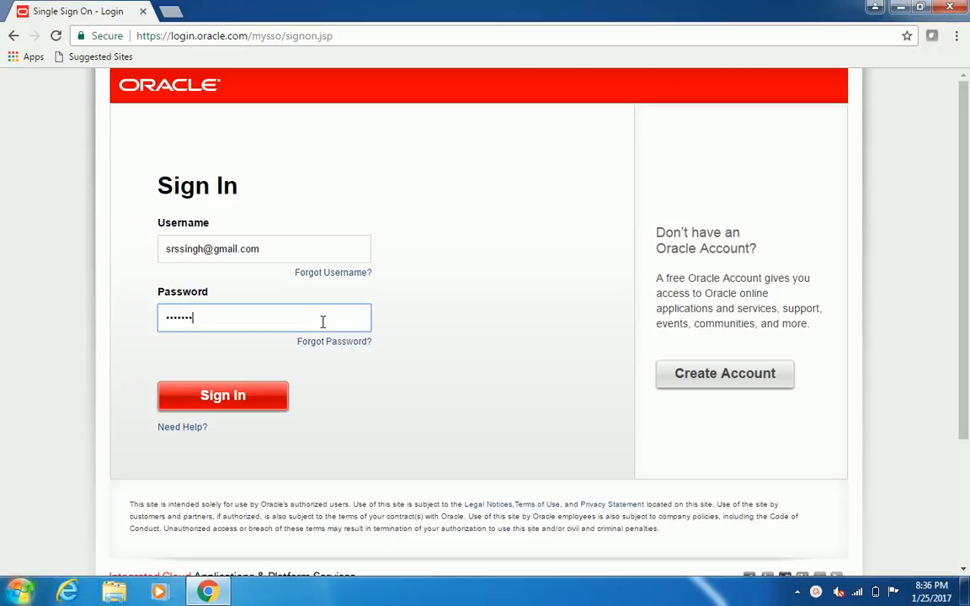
- Sign in to the Oracle account so the Disk 1 zip downloads, then start a new tab
key(ctrl+a)
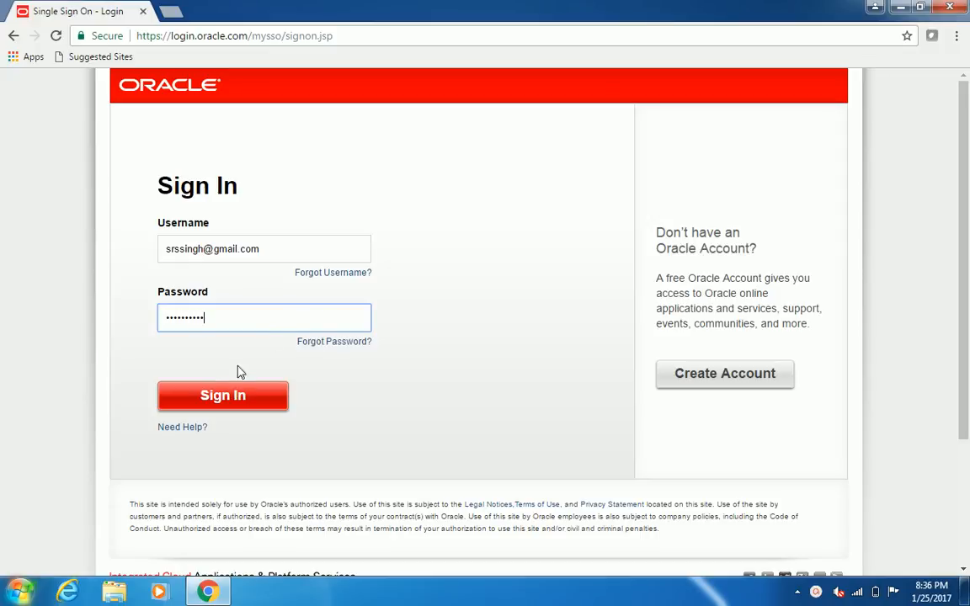
click(223, 396)
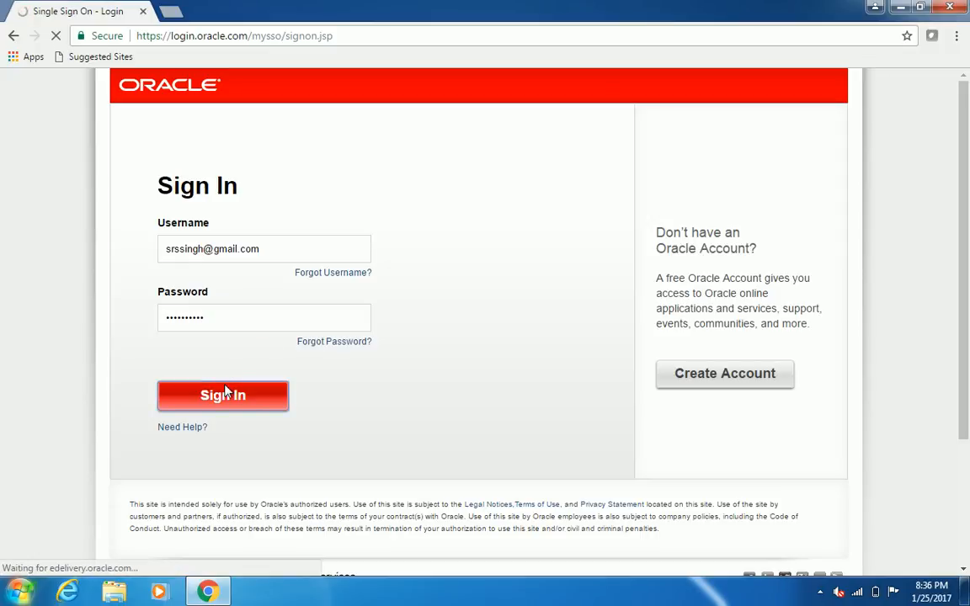
click(222, 395)
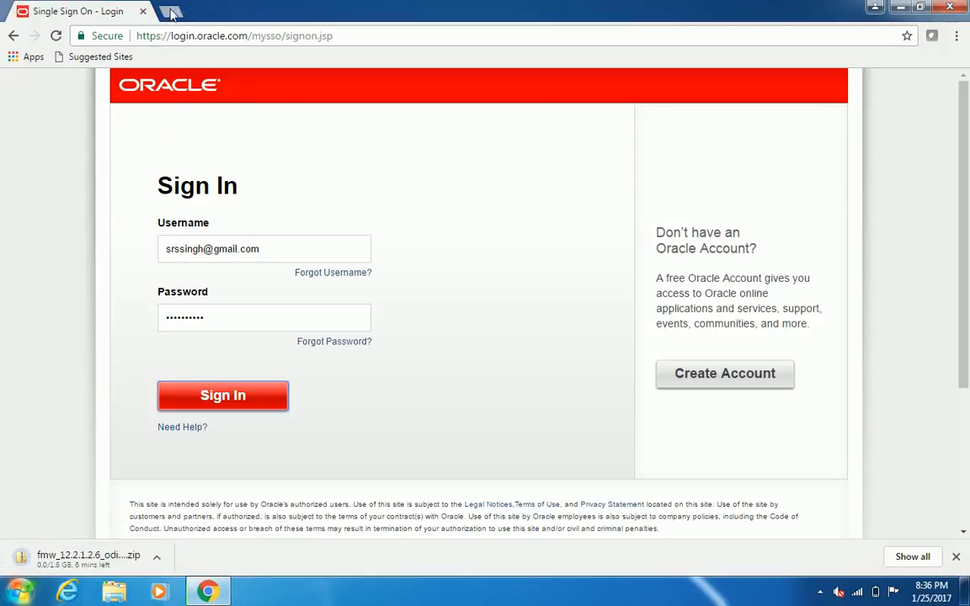
click(171, 10)
text(www)
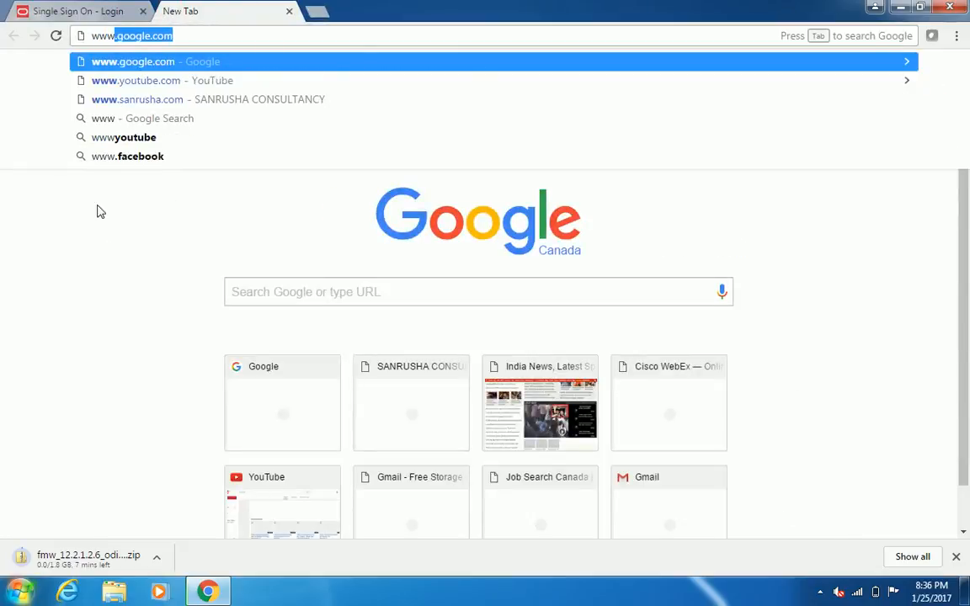
- Search 'download odi 12c' again and reopen the Oracle Data Integrator Downloads page
click(479, 292)
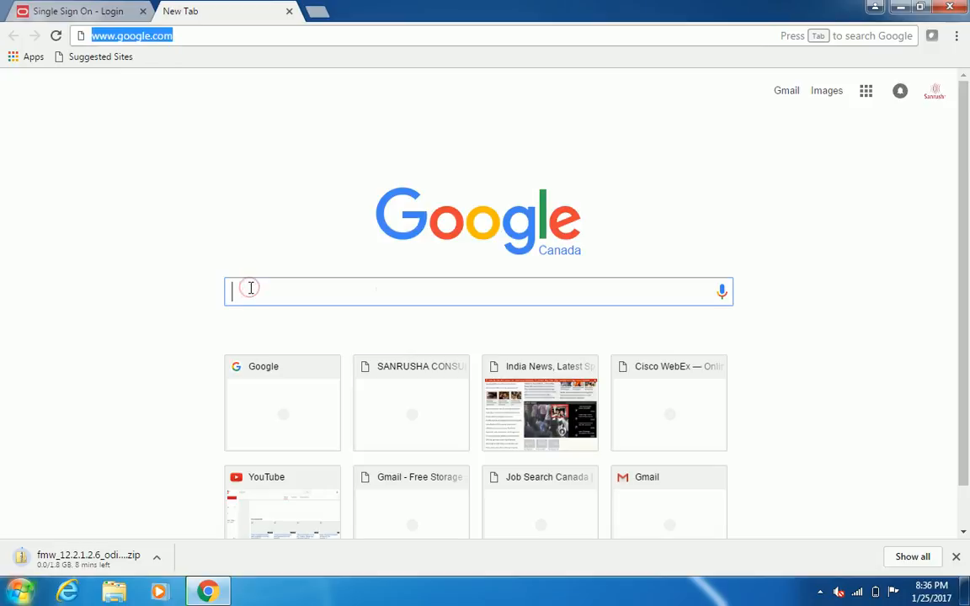
text(download odi 12c)
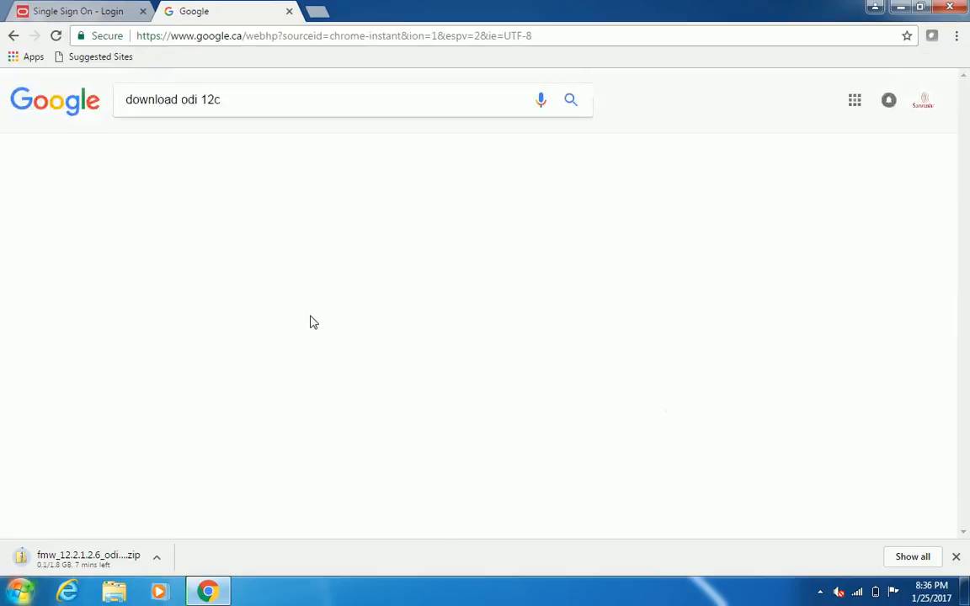
key(enter)
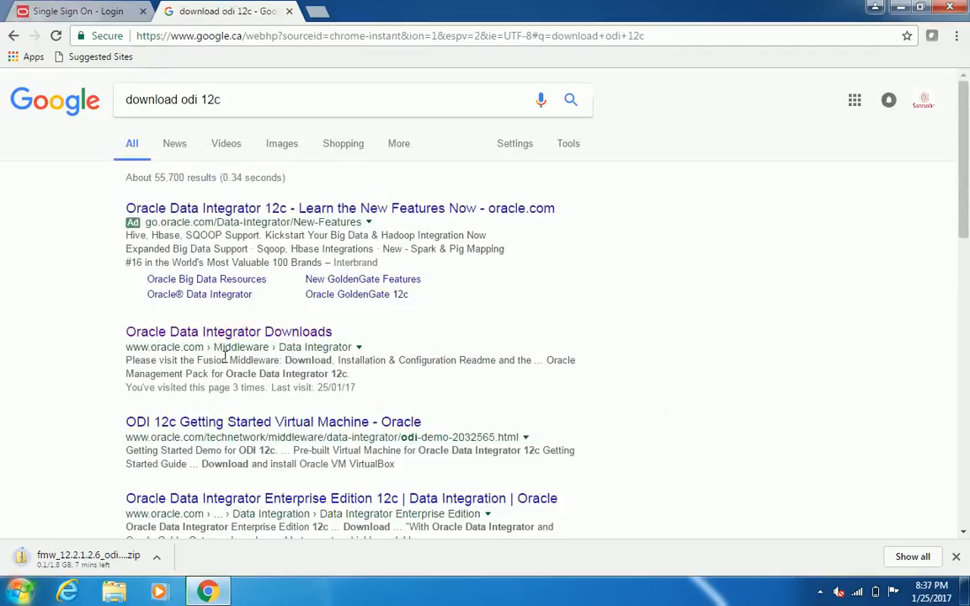
click(229, 330)
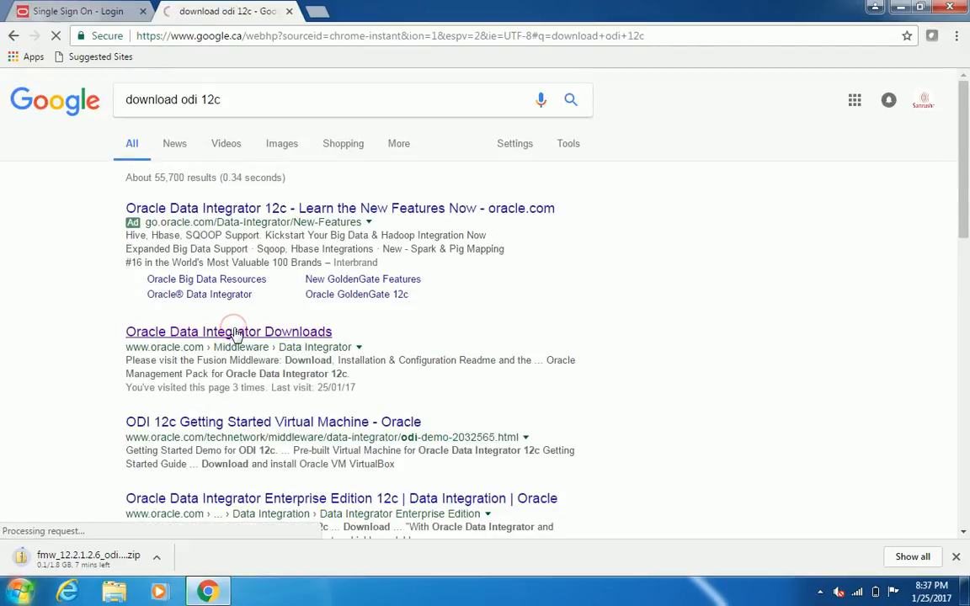
click(229, 330)
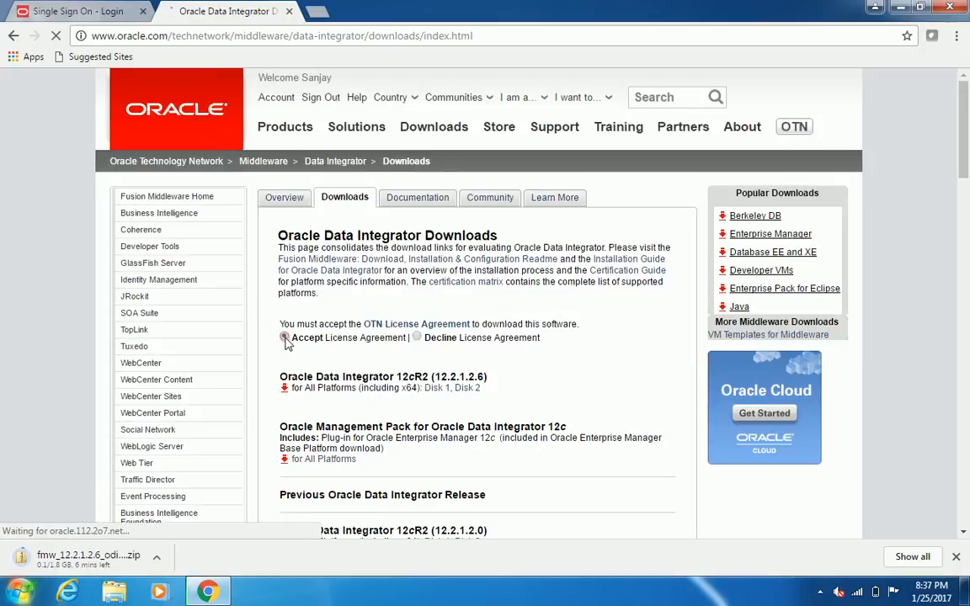
- Accept the OTN license and start the Disk 2 download of ODI 12cR2
click(285, 336)
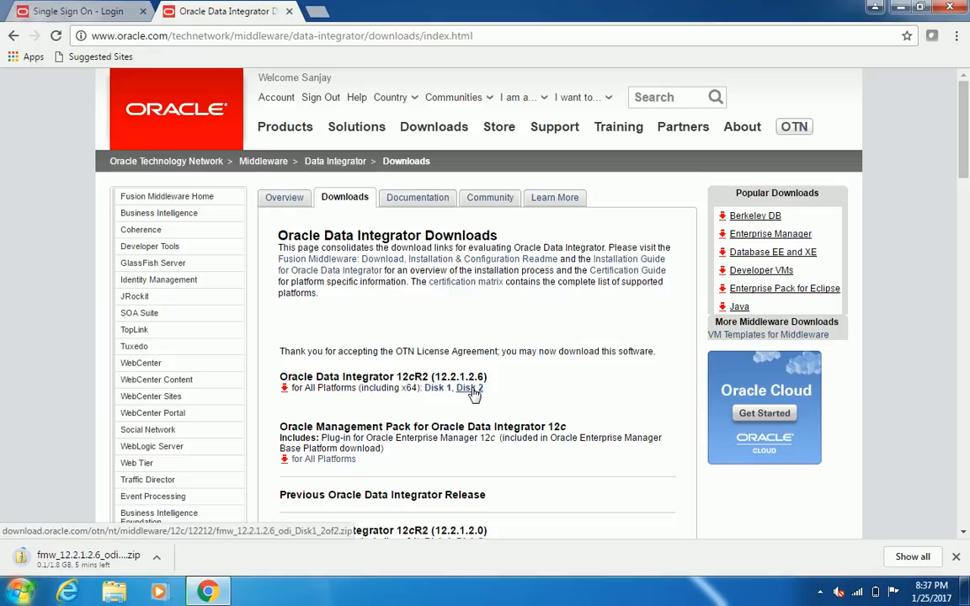
click(479, 387)
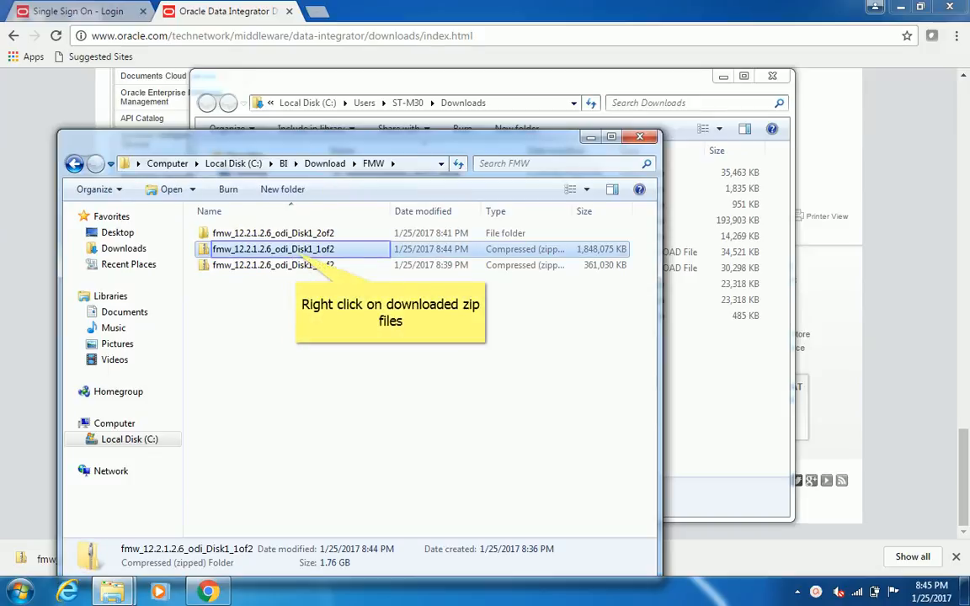
- Extract the fmw_12.2.1.2.6_odi_Disk1_1of2 zip into its same-named folder in the FMW folder
right_click(273, 249)
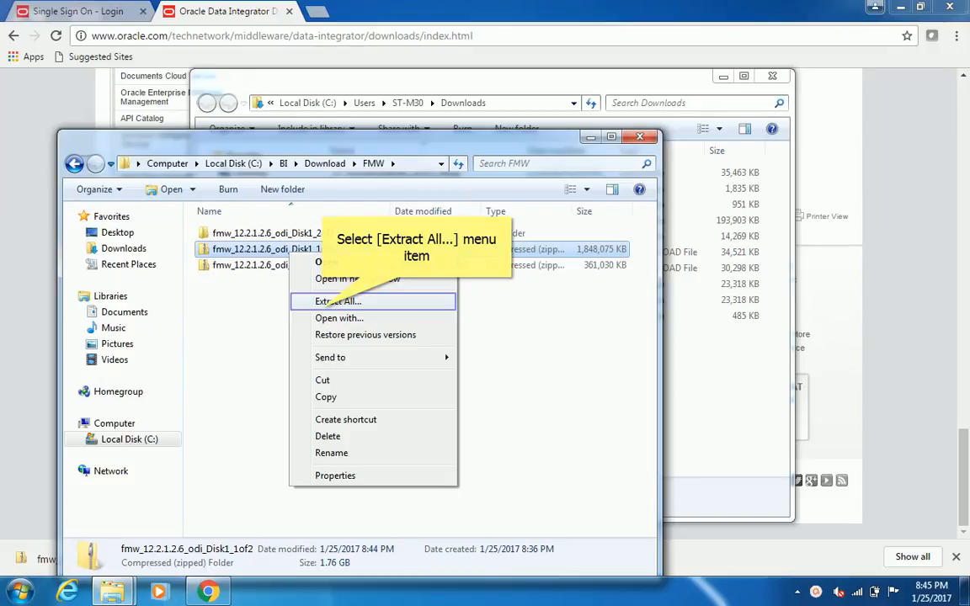
click(337, 301)
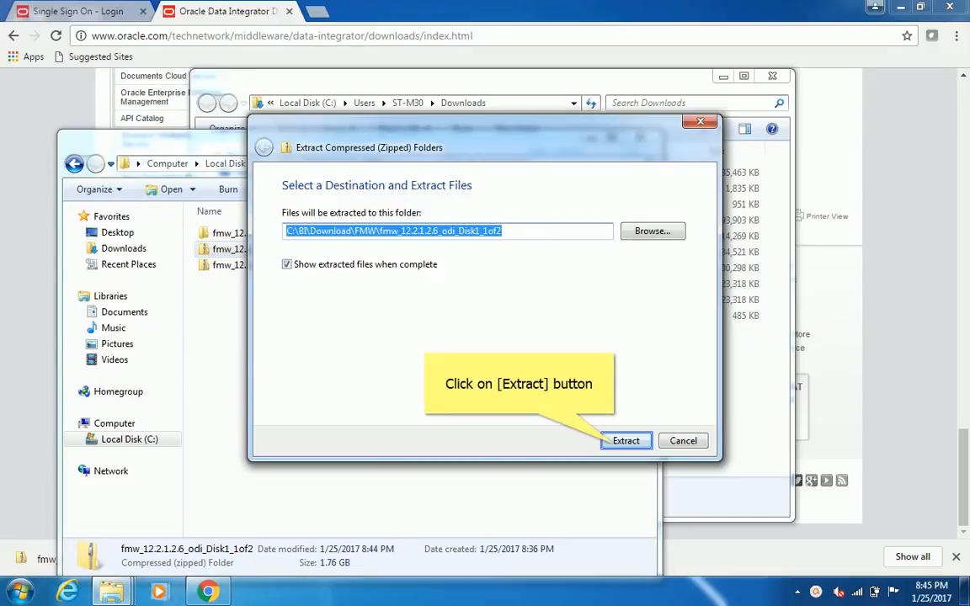
click(627, 441)
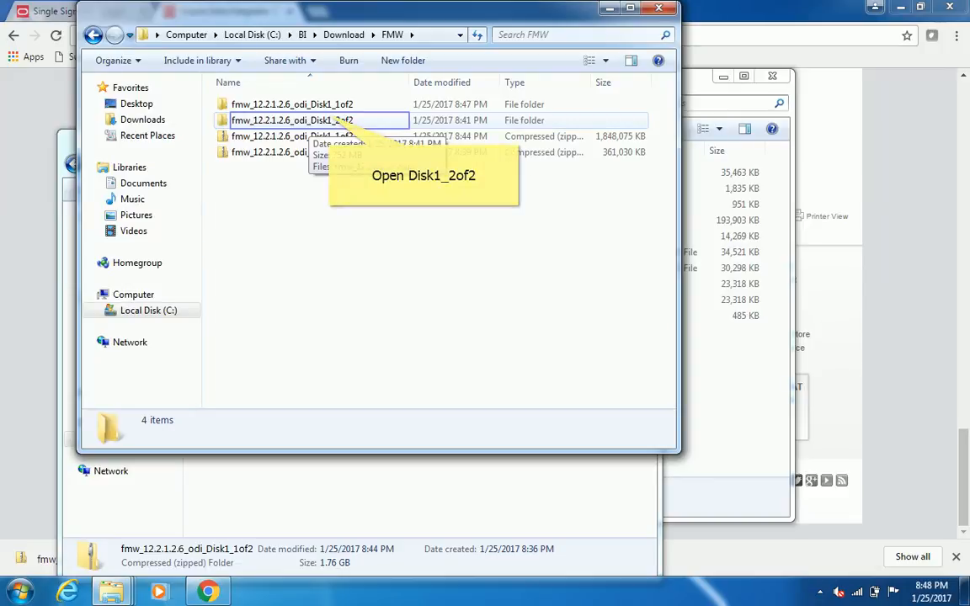
- Paste the second installer jar fmw_12.2.1.2.6_odi2 into the Disk1_1of2 folder beside the first
double_click(293, 119)
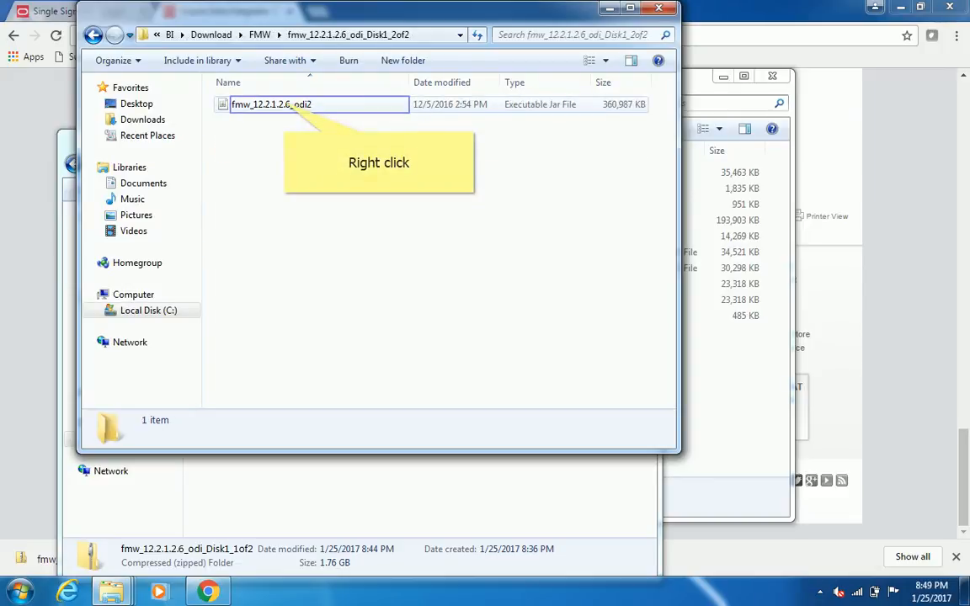
right_click(271, 105)
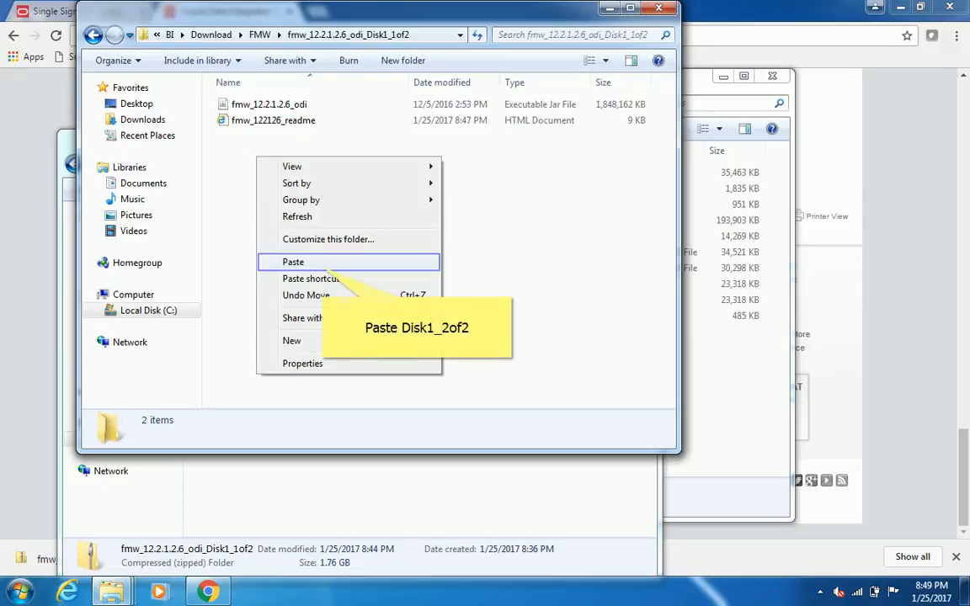
click(293, 263)
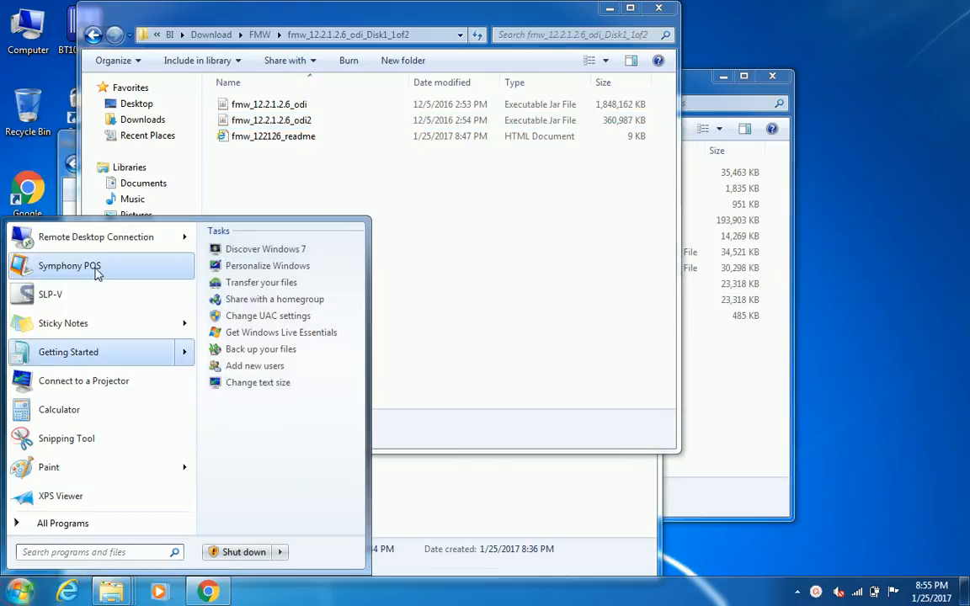
- Launch Command Prompt as administrator from Start > All Programs > Accessories
click(63, 522)
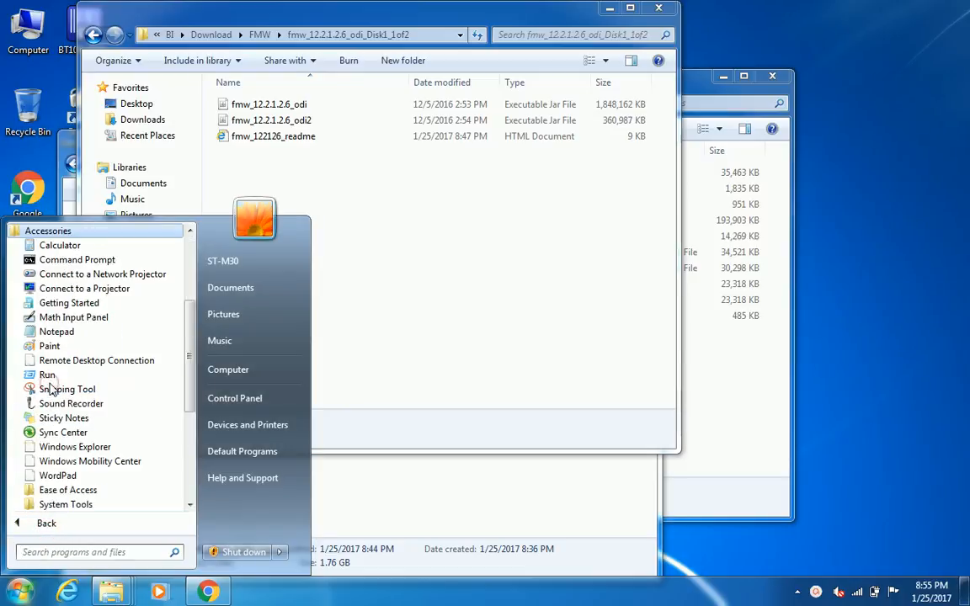
mouse_move(78, 259)
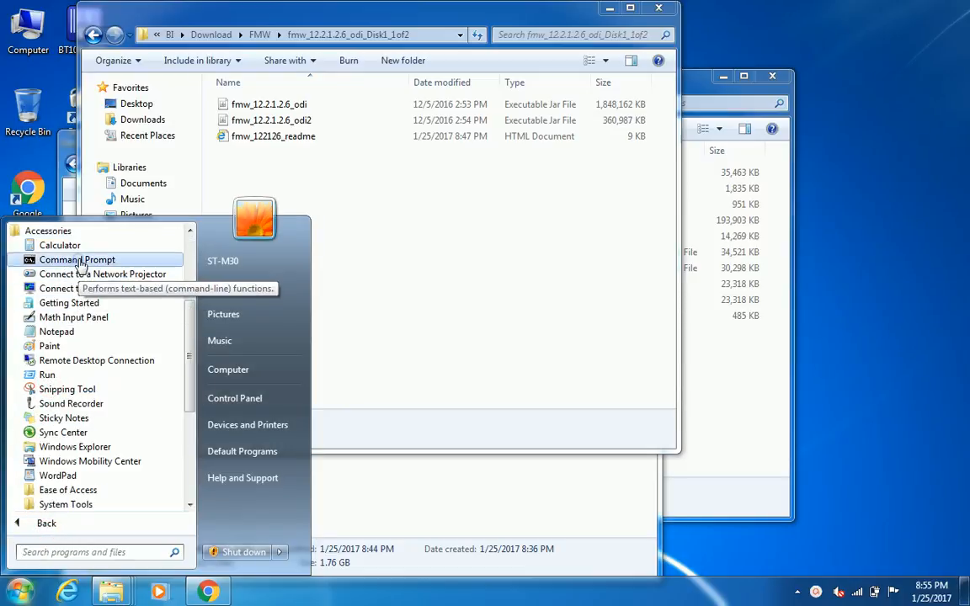
right_click(78, 259)
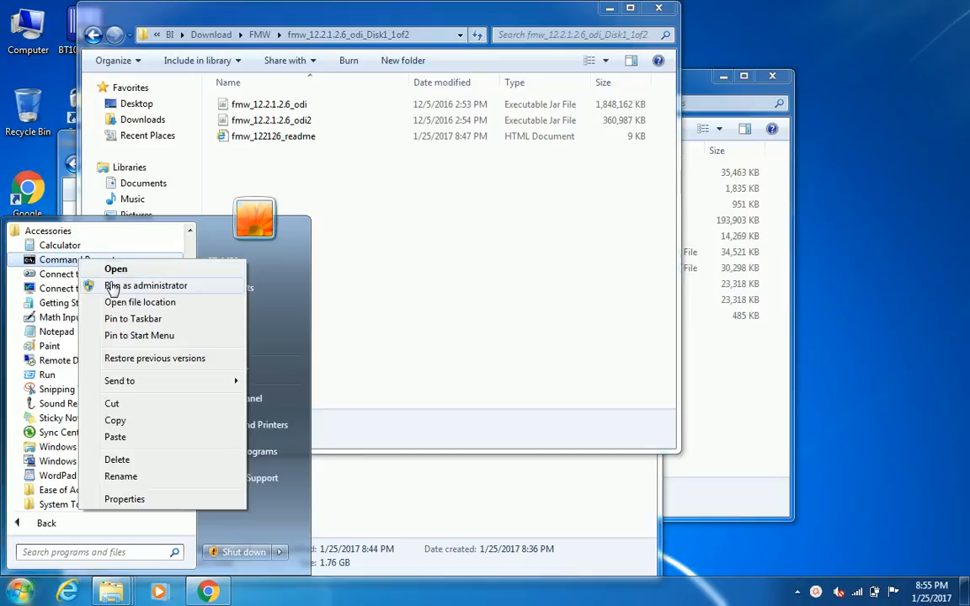
click(145, 287)
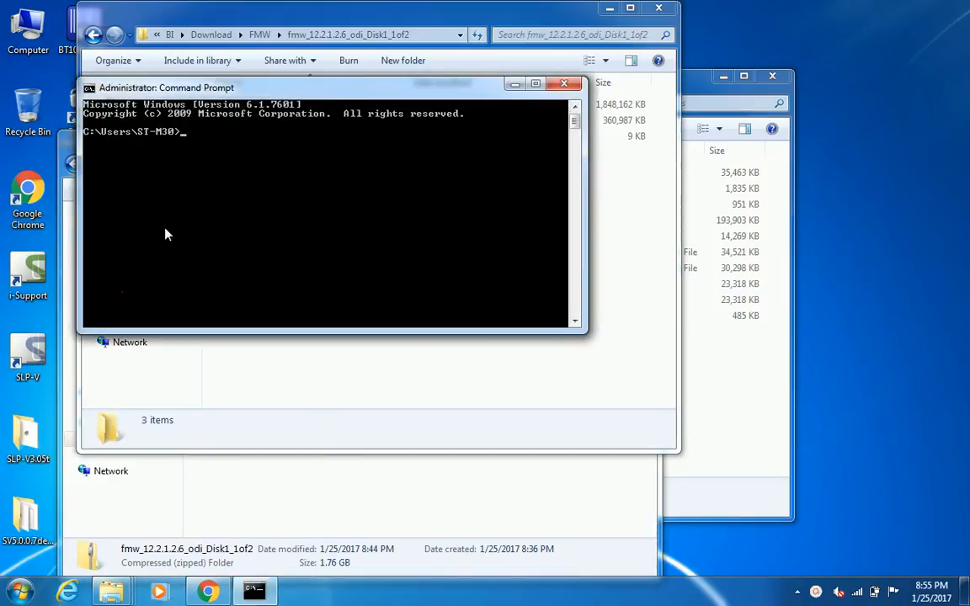
- Change directory to c:\java\jdk1.8.0_111\bin
text(cd)
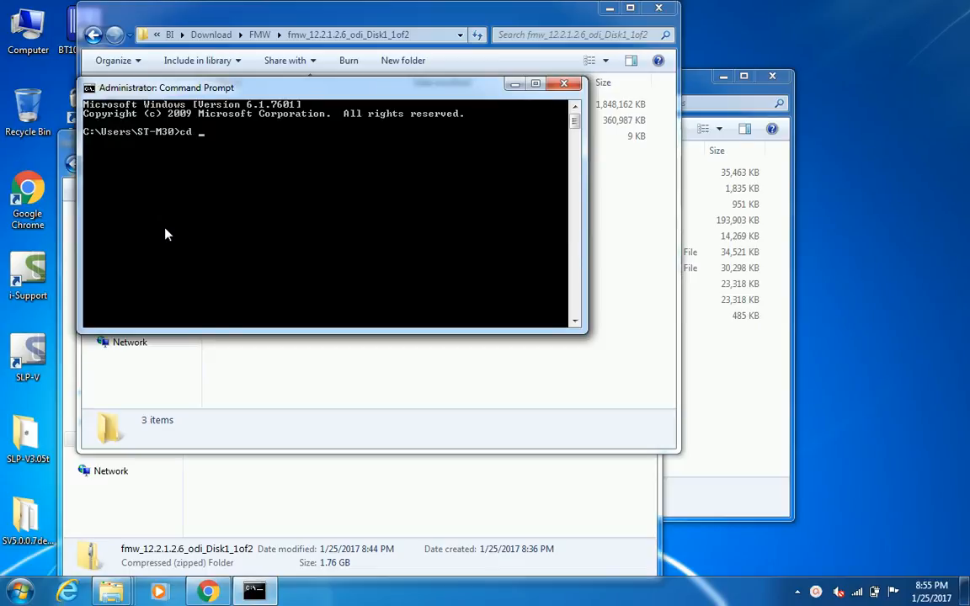
text(c)
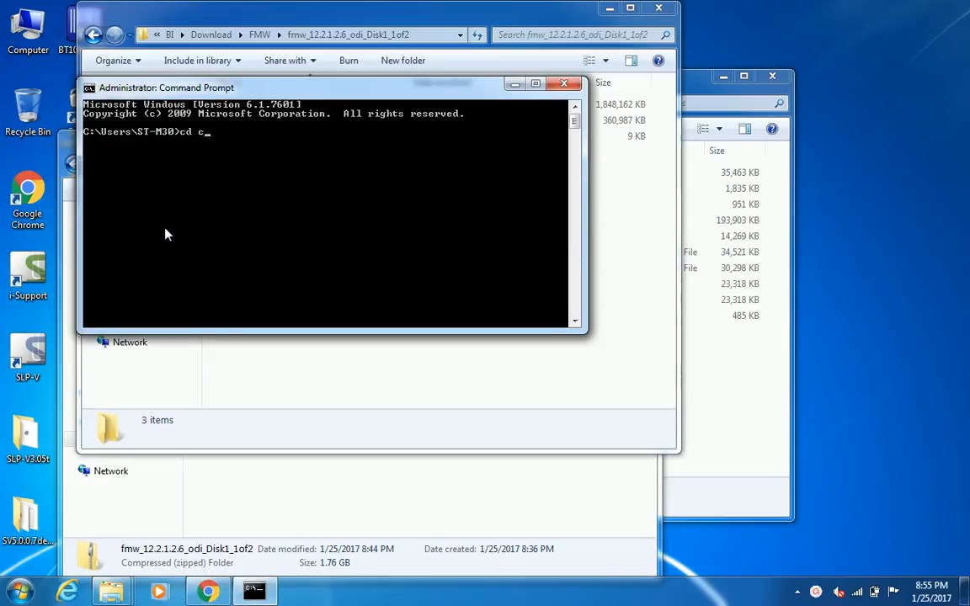
text(:\)
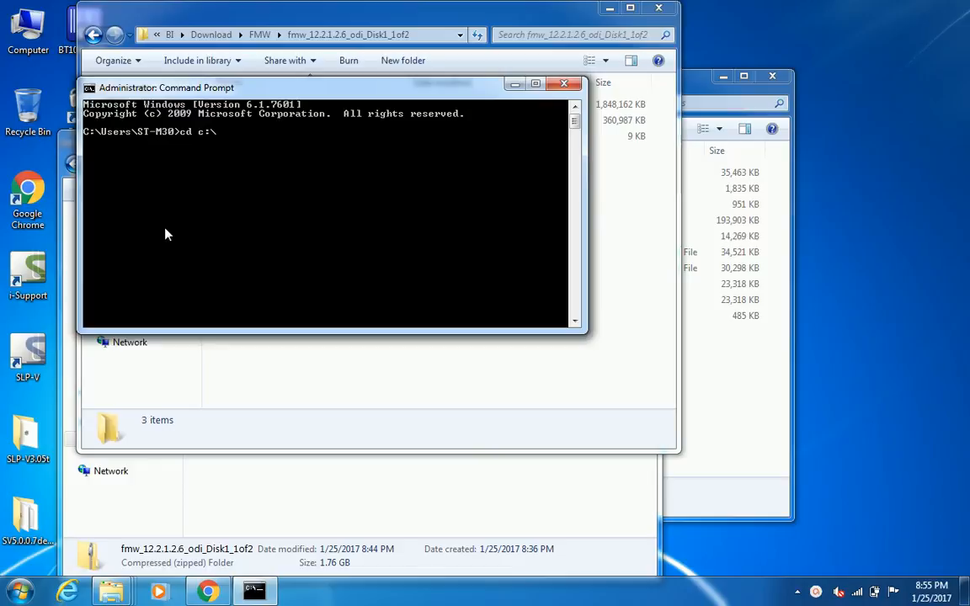
text(java)
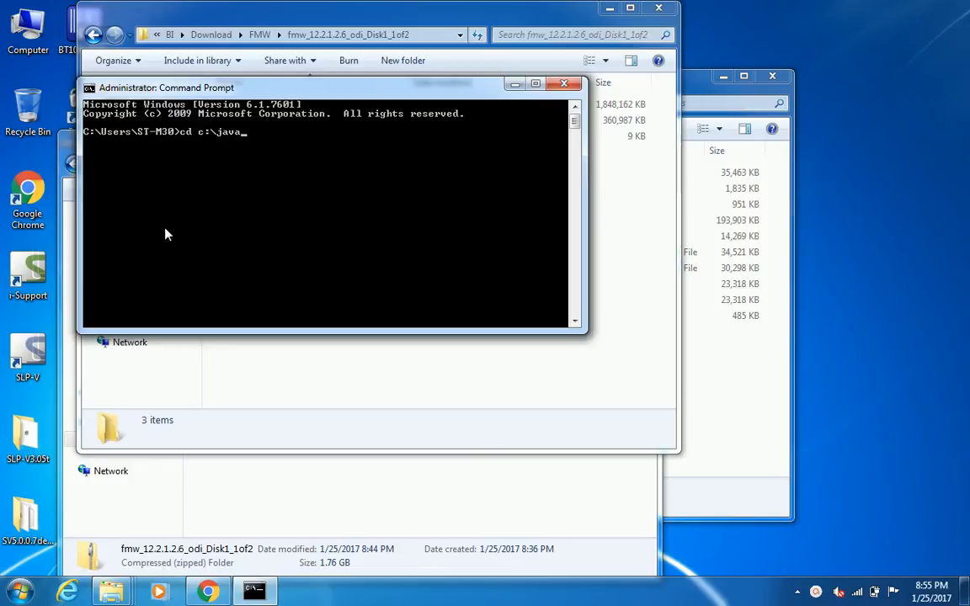
text(\jd)
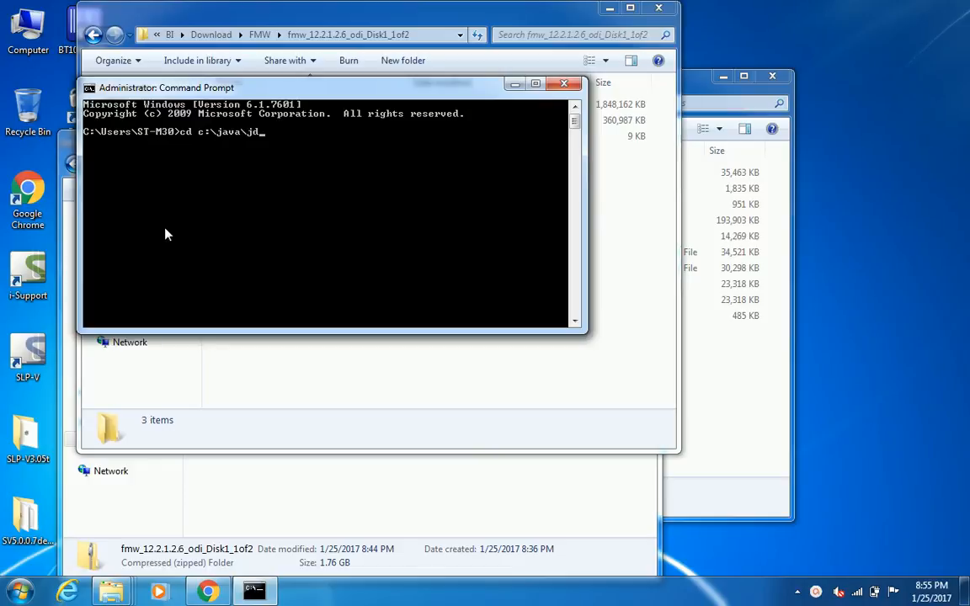
text(k1)
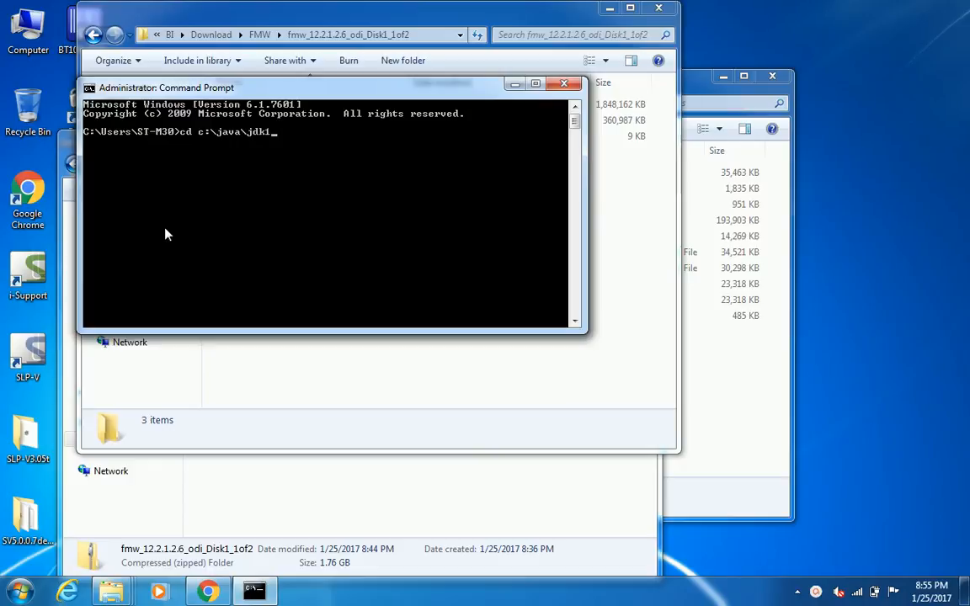
text(8.)
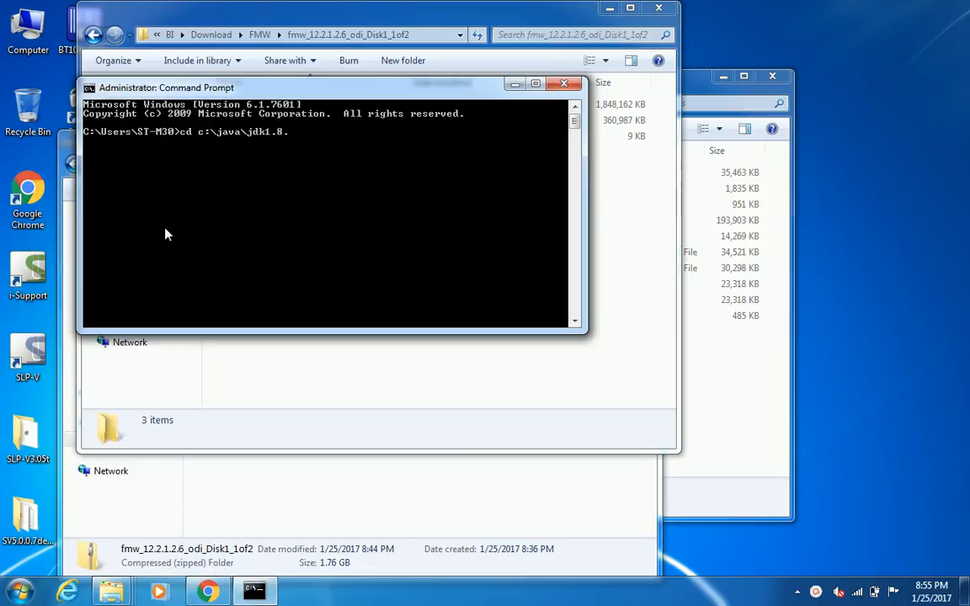
text(0)
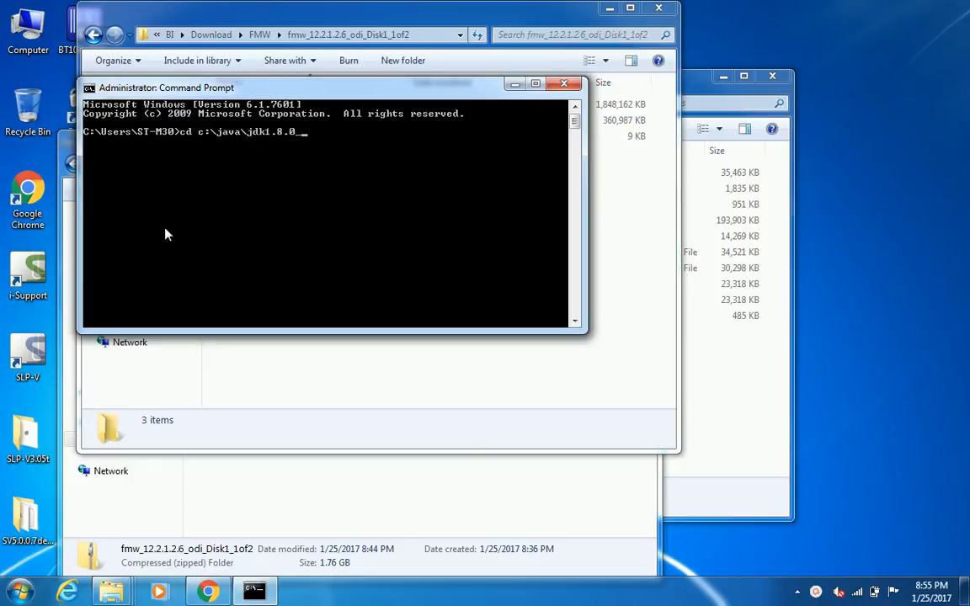
text(111)
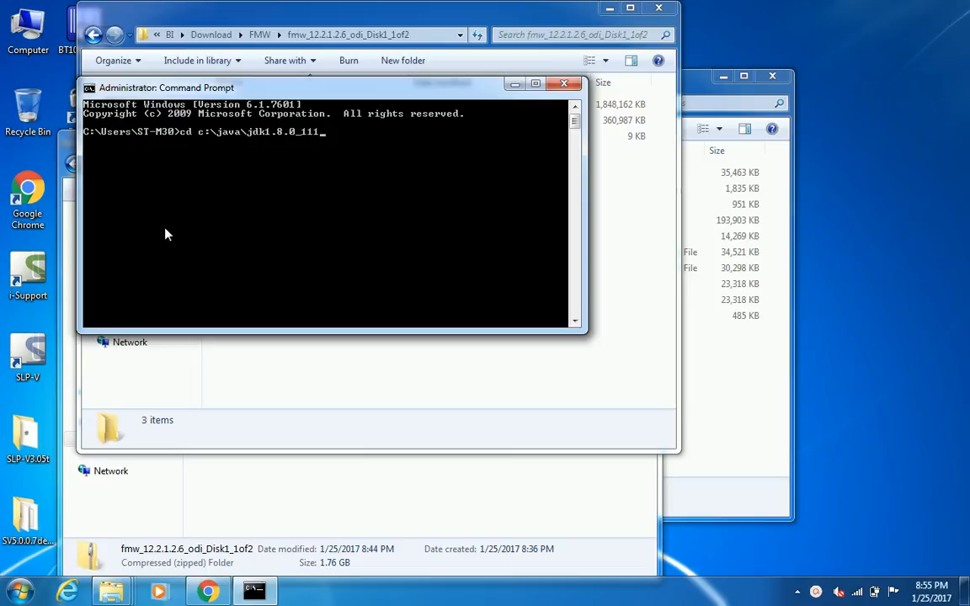
text(\bin)
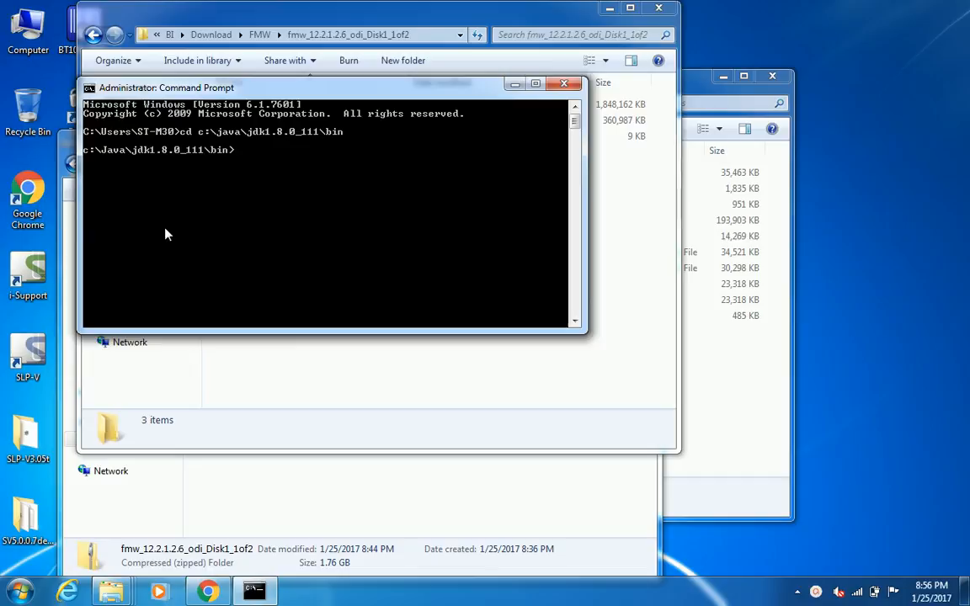
- Build the java -jar command with the pasted installer folder path and fmw_12.2.1.2.6_odi jar name
text(java -j)
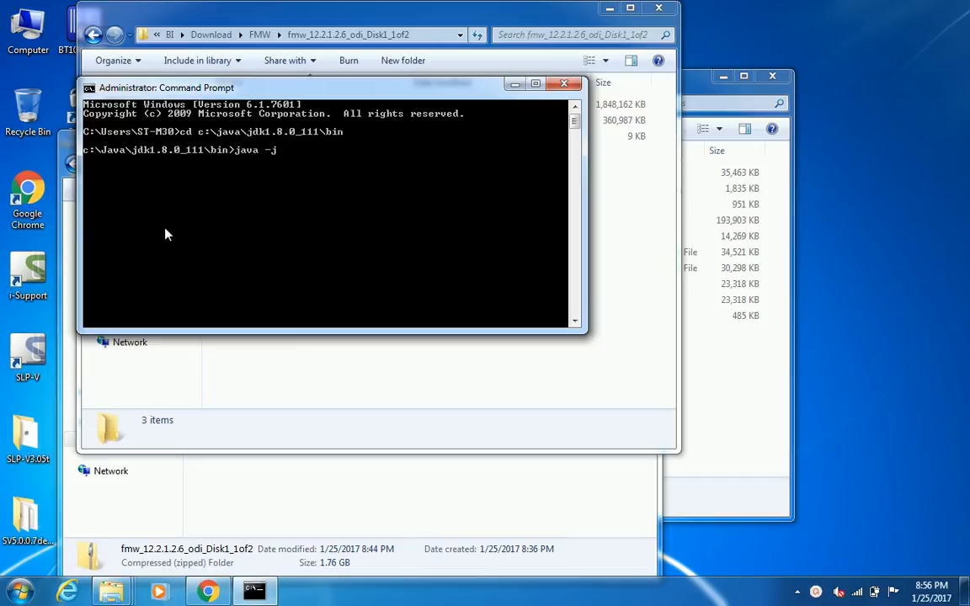
text(ar)
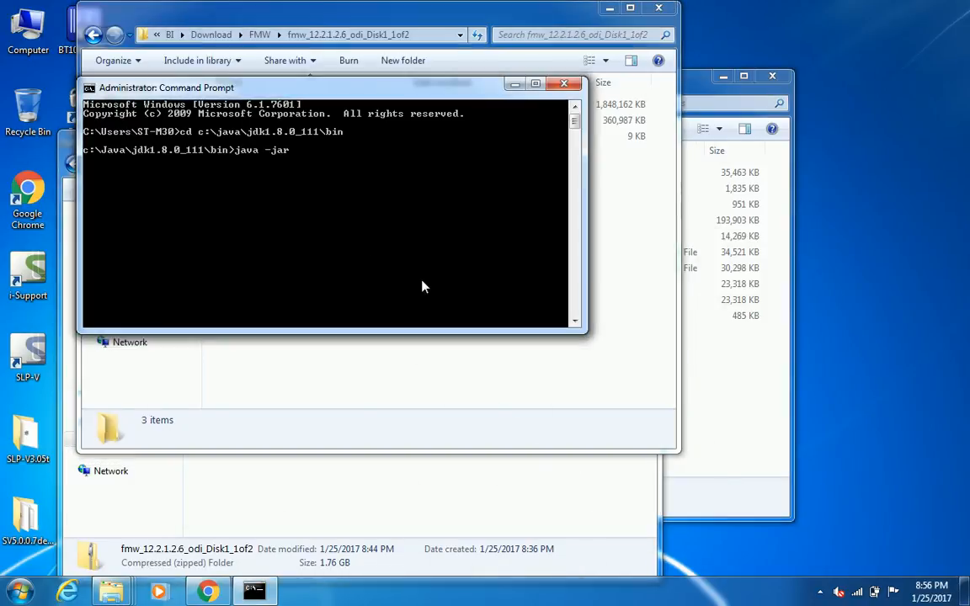
mouse_move(327, 101)
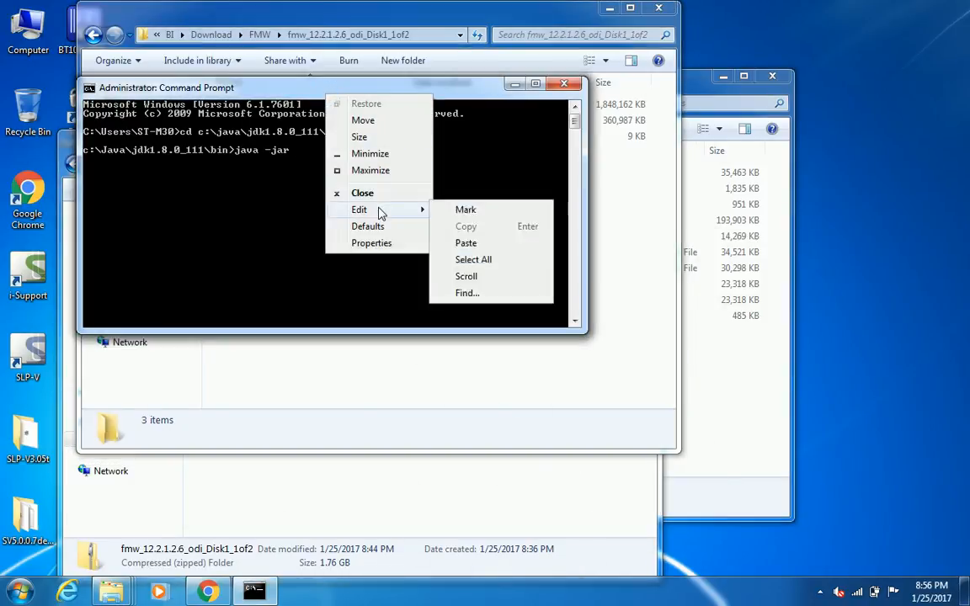
click(465, 243)
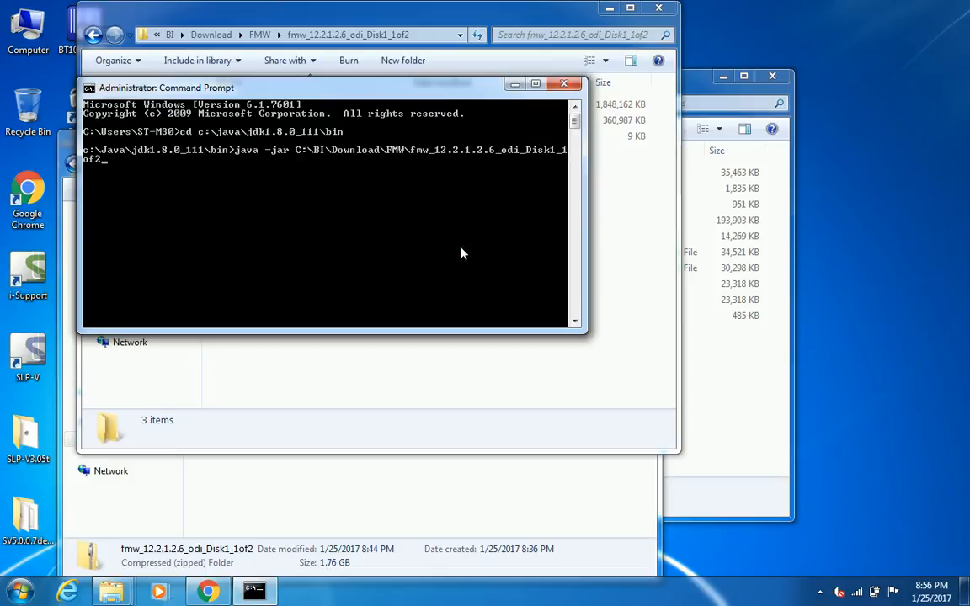
text(2)
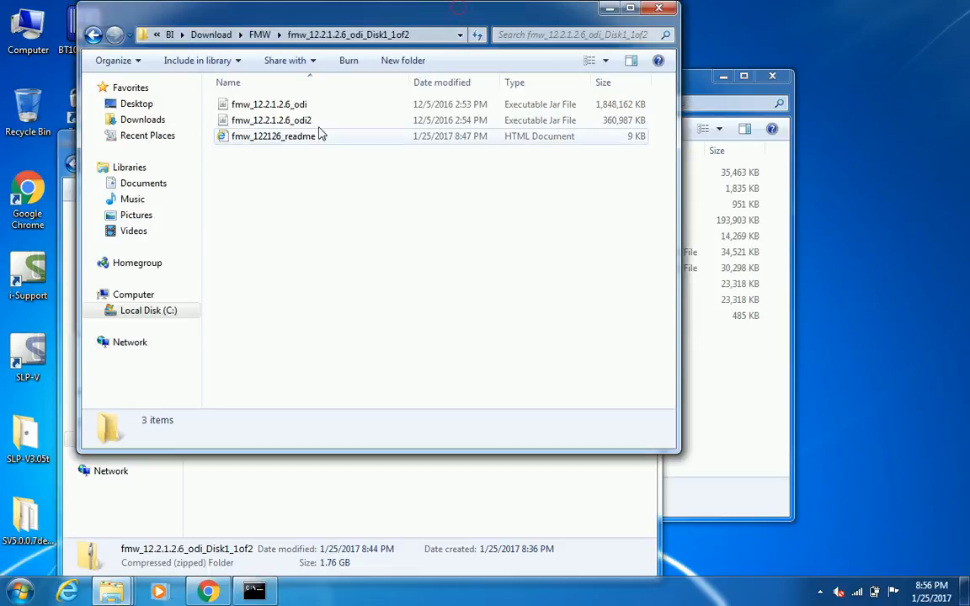
right_click(269, 105)
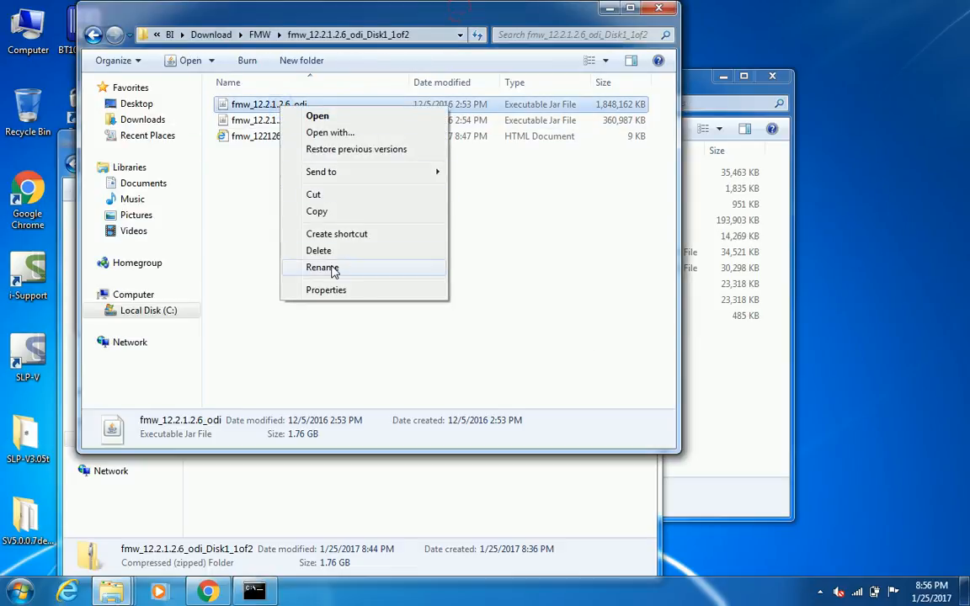
click(324, 266)
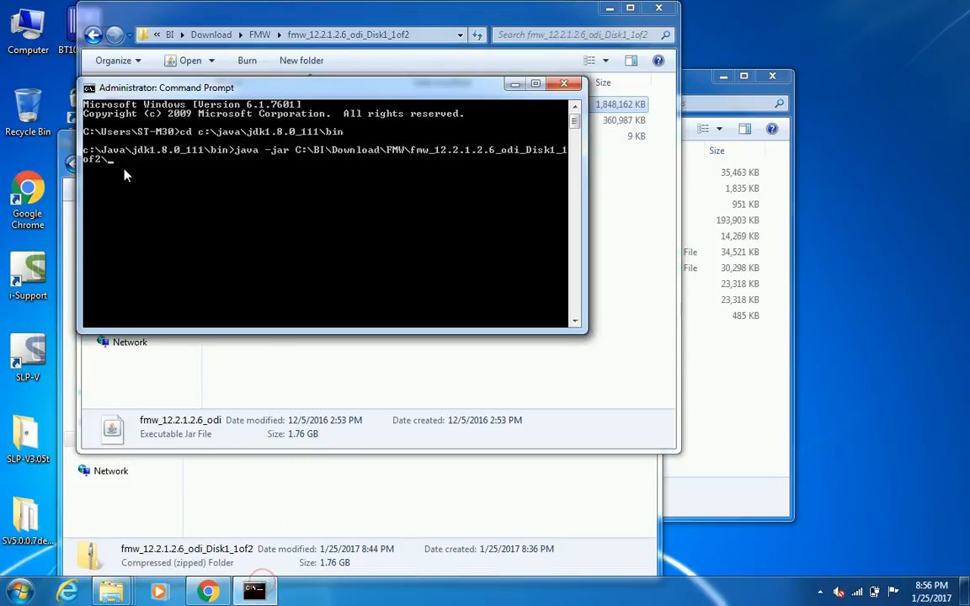
right_click(126, 168)
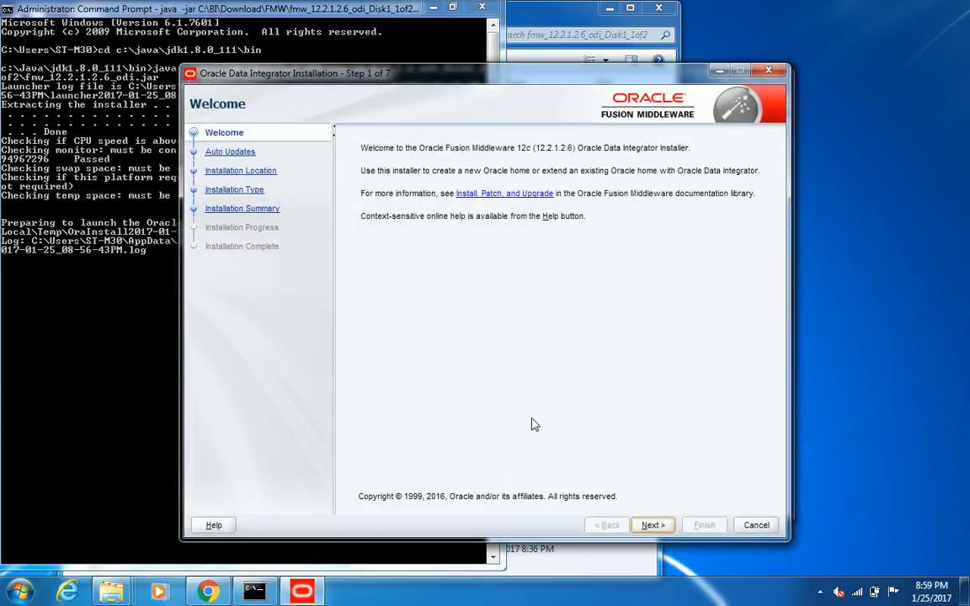
- Advance past Welcome and Auto Updates with Skip Auto Updates kept, reaching Installation Location
click(653, 525)
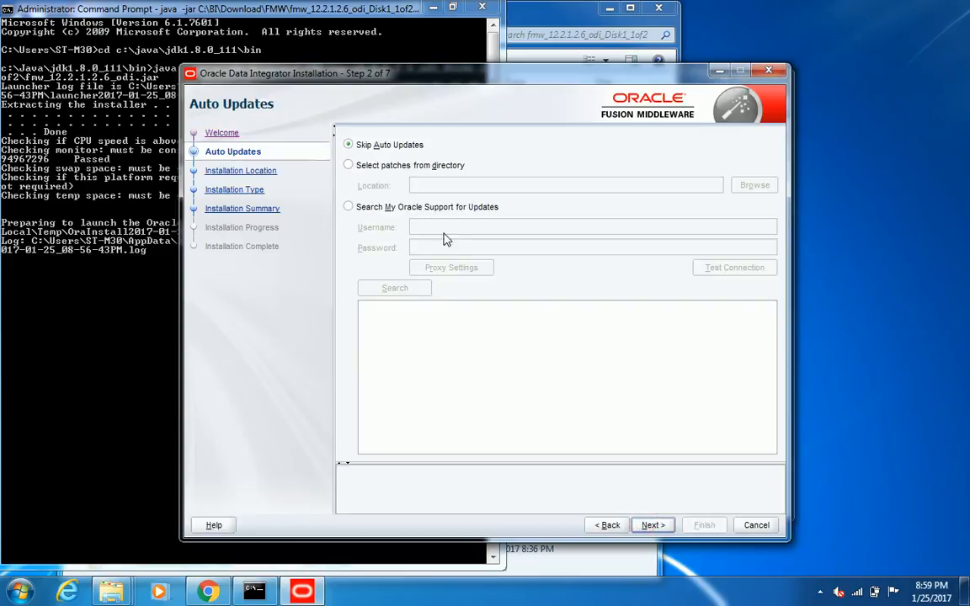
mouse_move(653, 526)
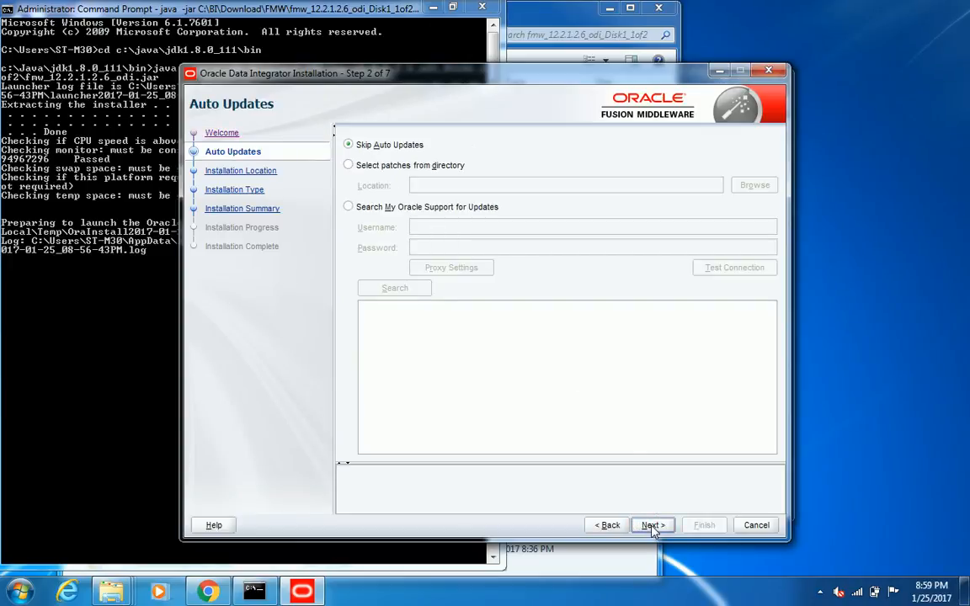
click(652, 526)
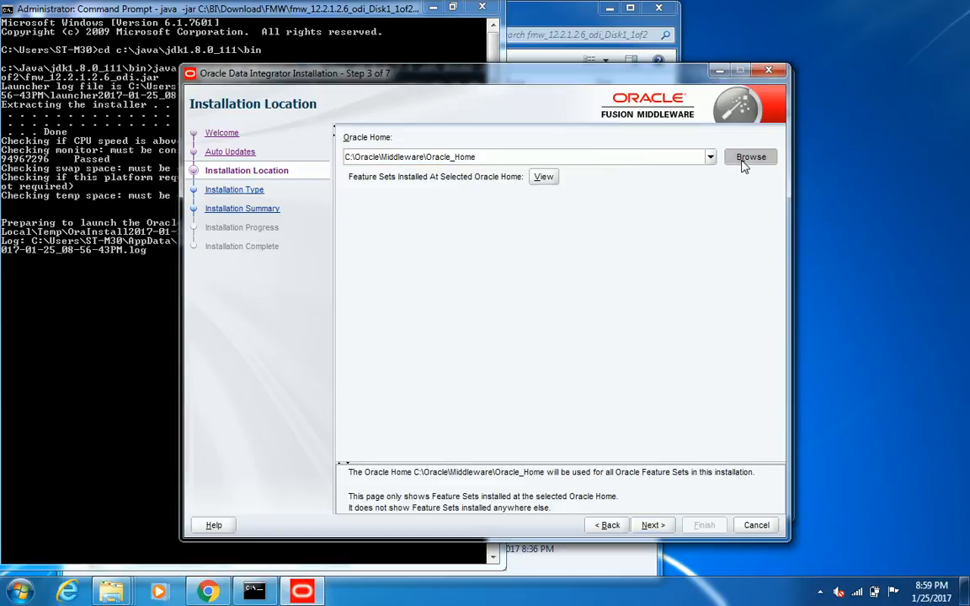
- Browse up to the C drive, create a new folder named Oracle and confirm C:\Oracle as Oracle home
click(751, 156)
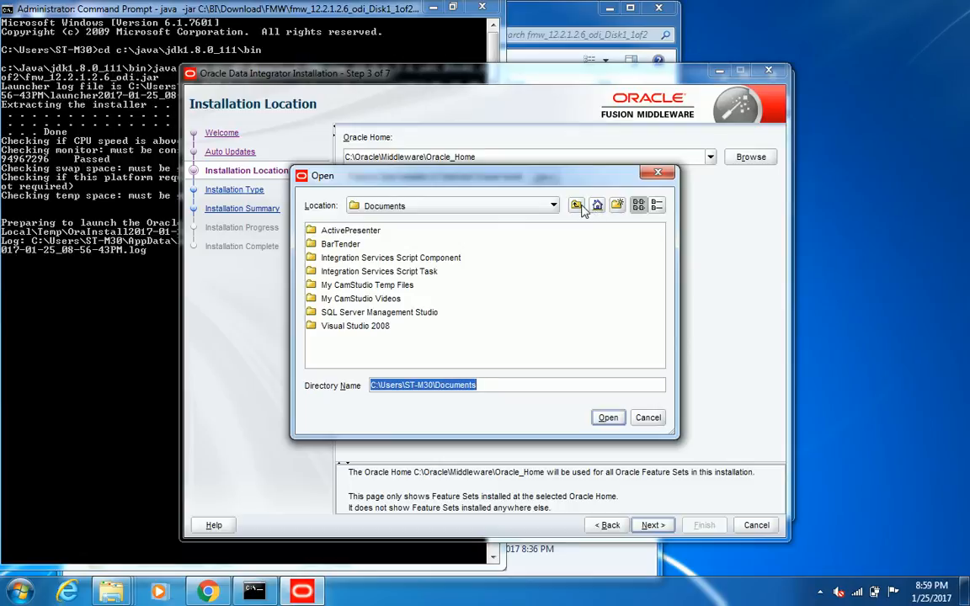
click(576, 205)
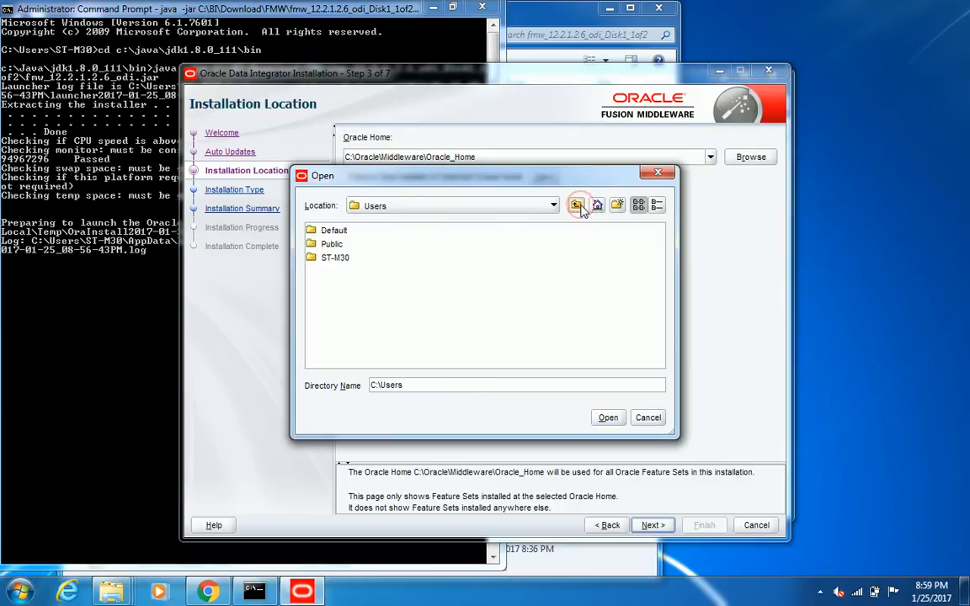
click(576, 205)
text(O)
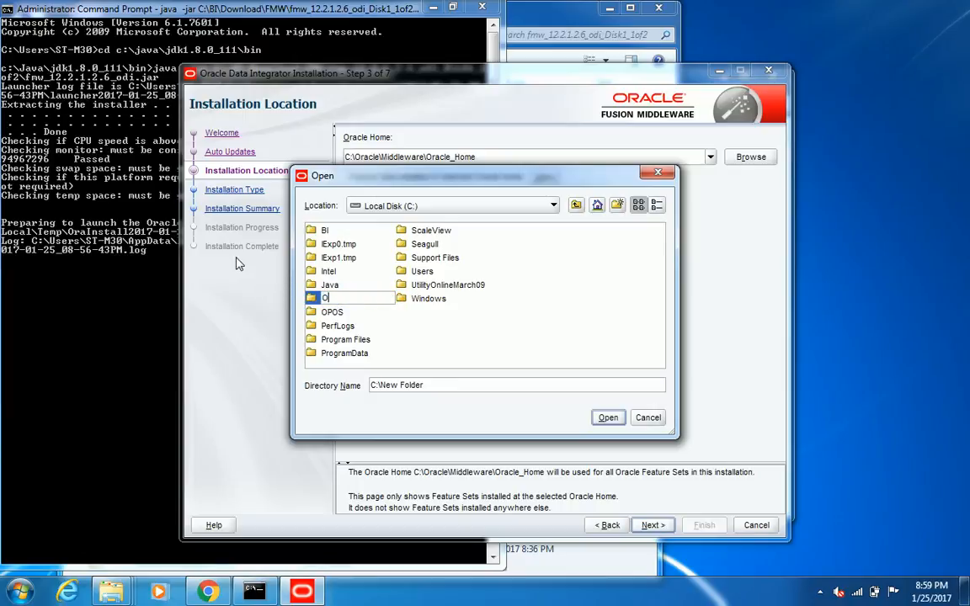
click(333, 298)
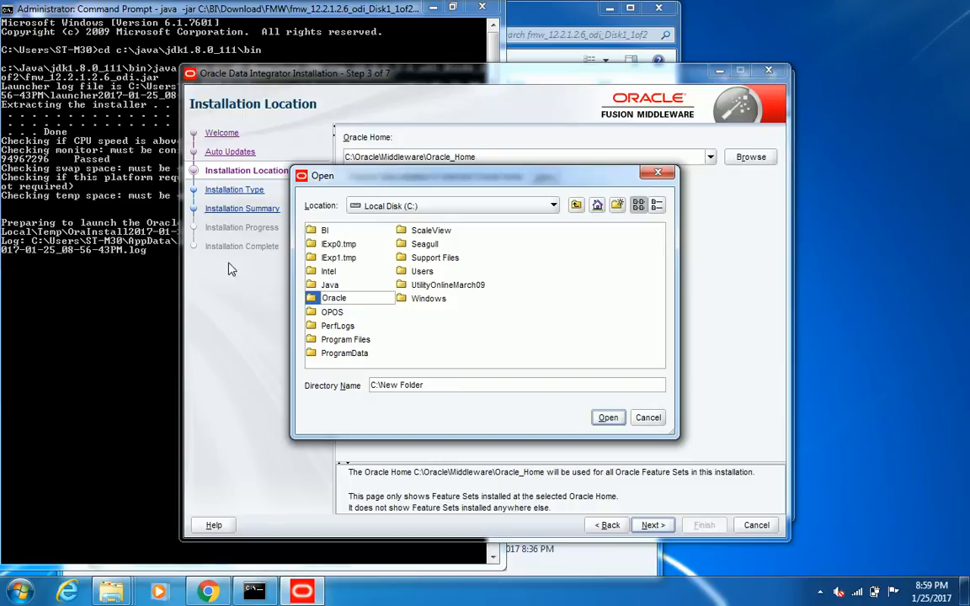
click(334, 311)
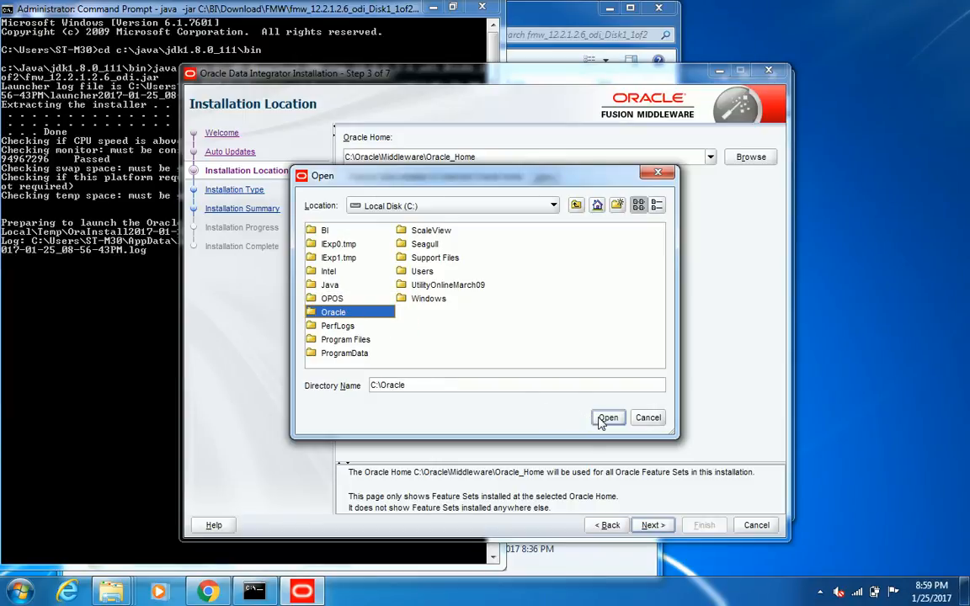
click(608, 418)
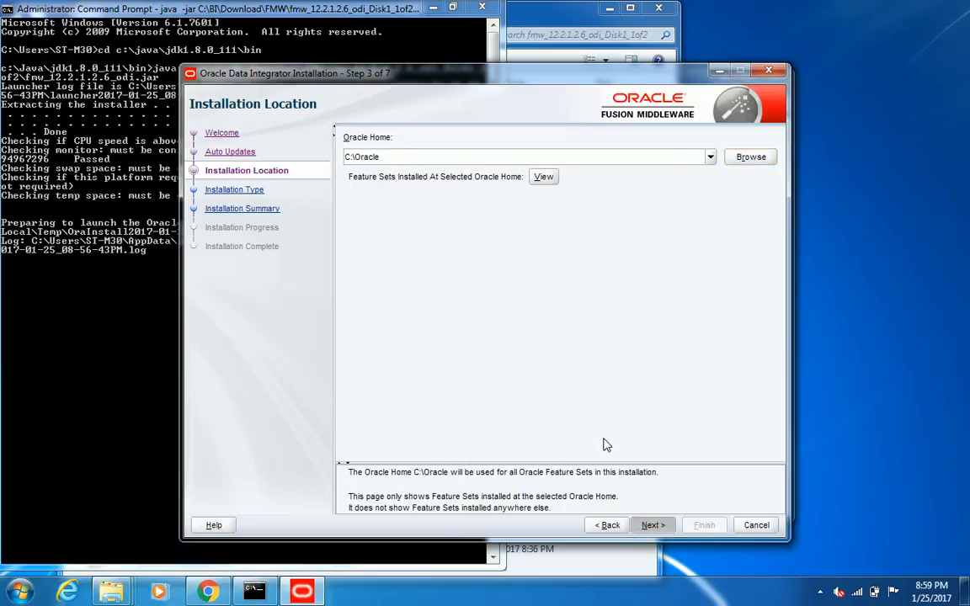
- Continue from the Installation Location page to the Installation Type page
click(653, 526)
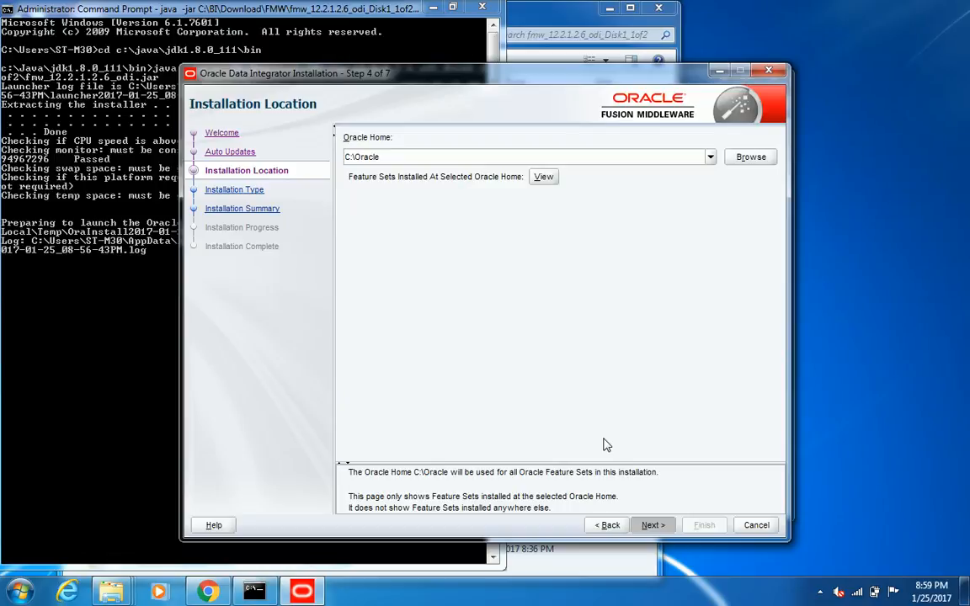
click(653, 525)
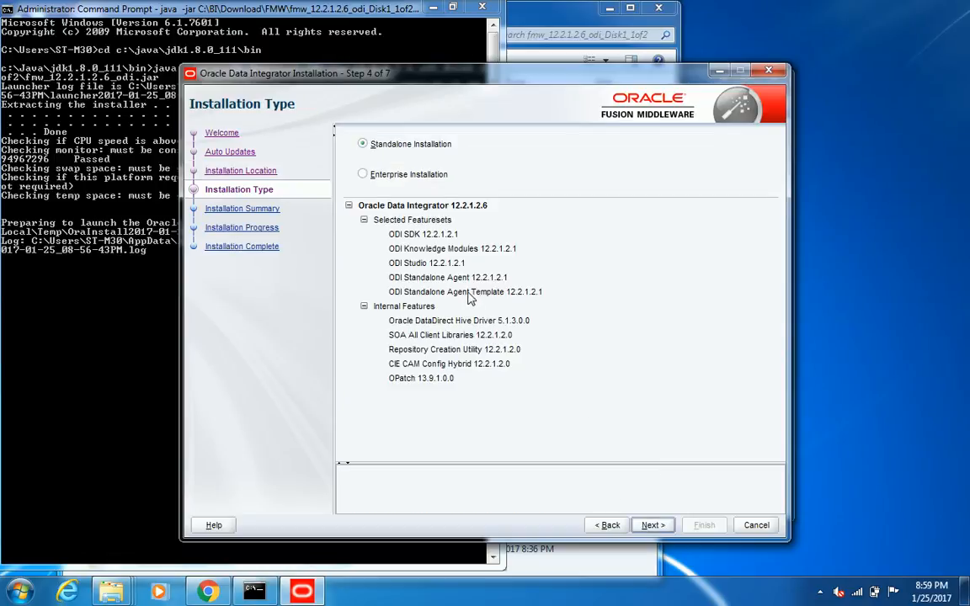
- Choose Enterprise Installation, start the install into C:\Oracle and proceed once progress reaches 100%
click(362, 174)
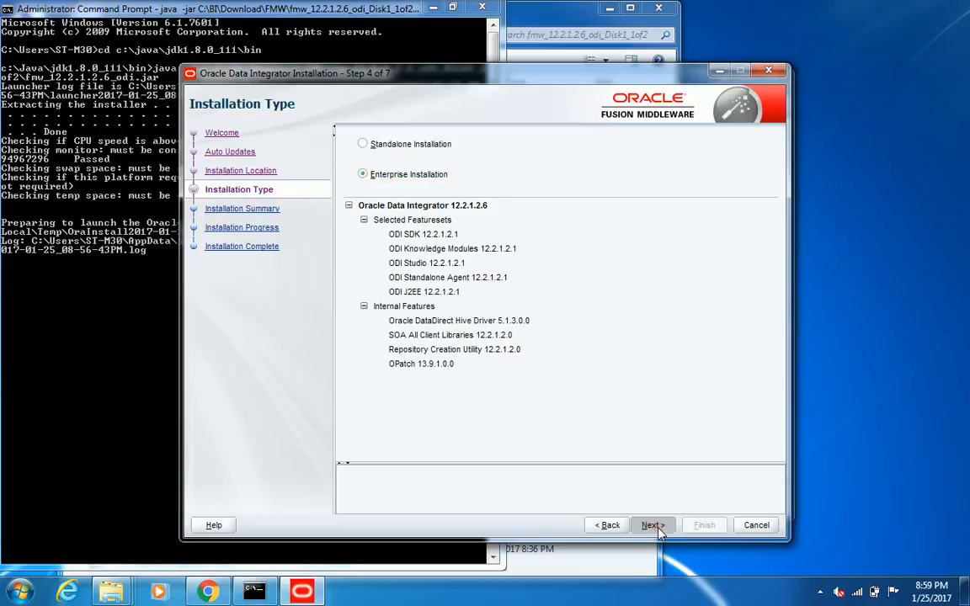
click(653, 525)
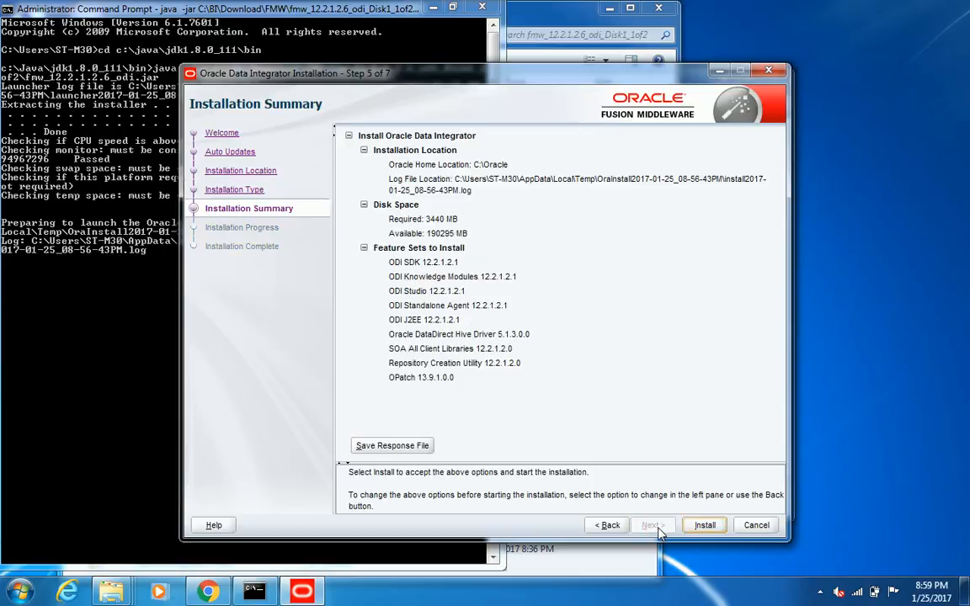
click(704, 525)
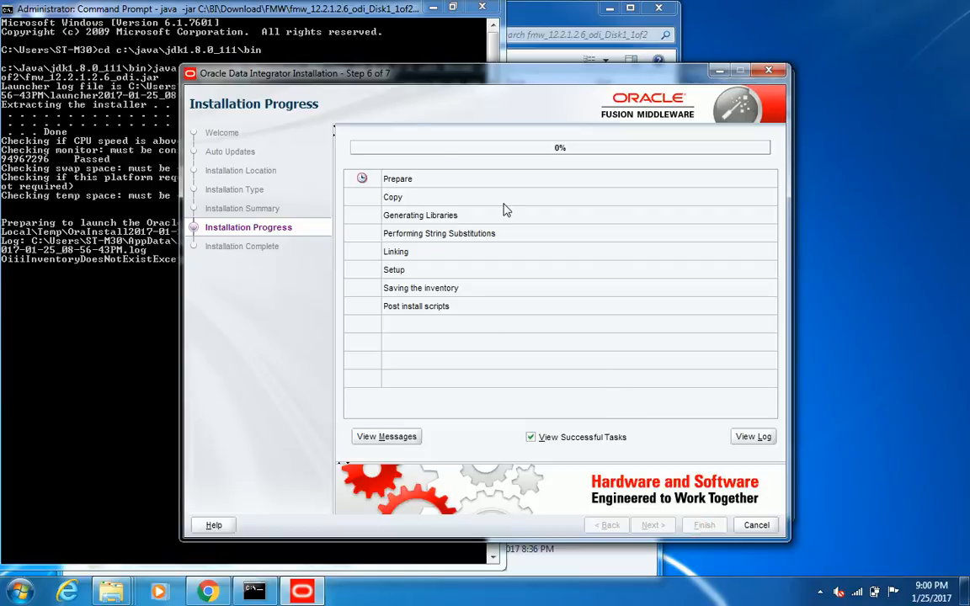
mouse_move(412, 295)
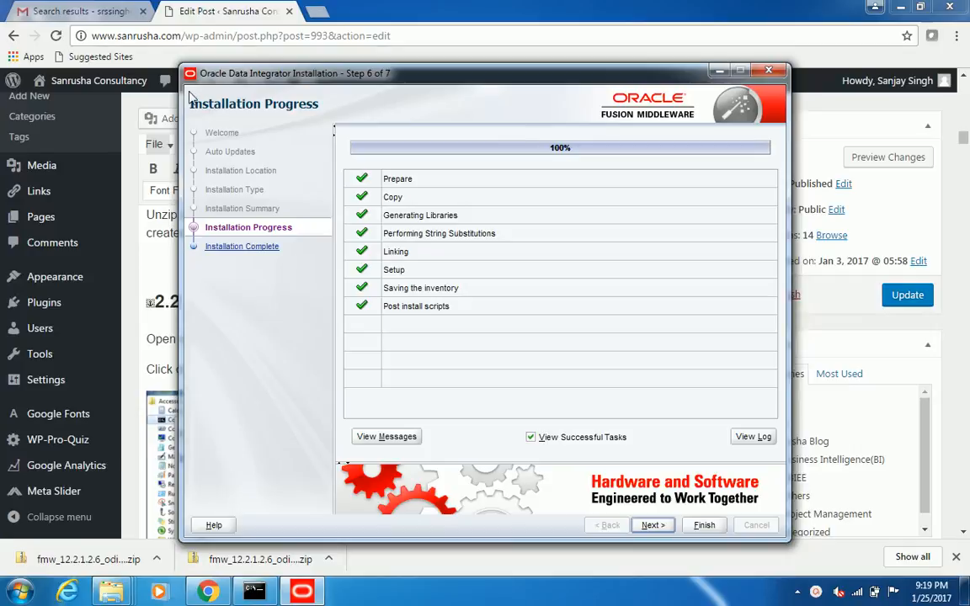
mouse_move(647, 532)
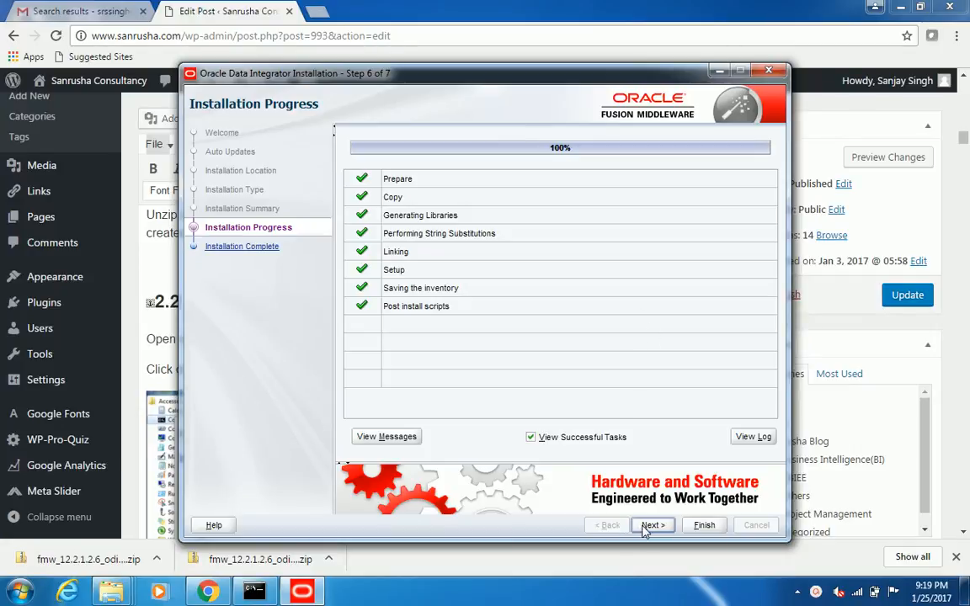
click(653, 525)
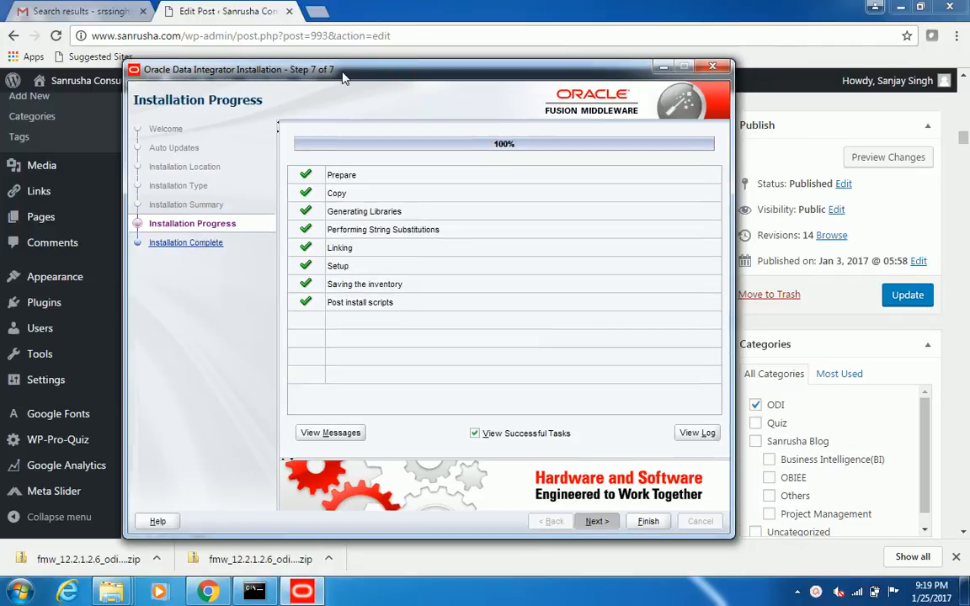
mouse_move(337, 138)
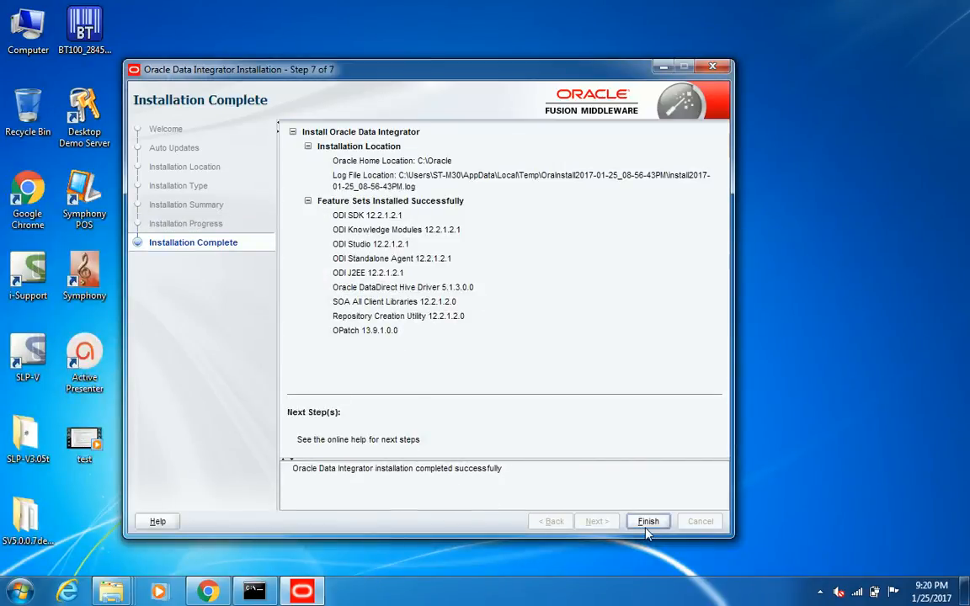
- Finish the installer from the Installation Complete page, returning to the desktop
click(647, 521)
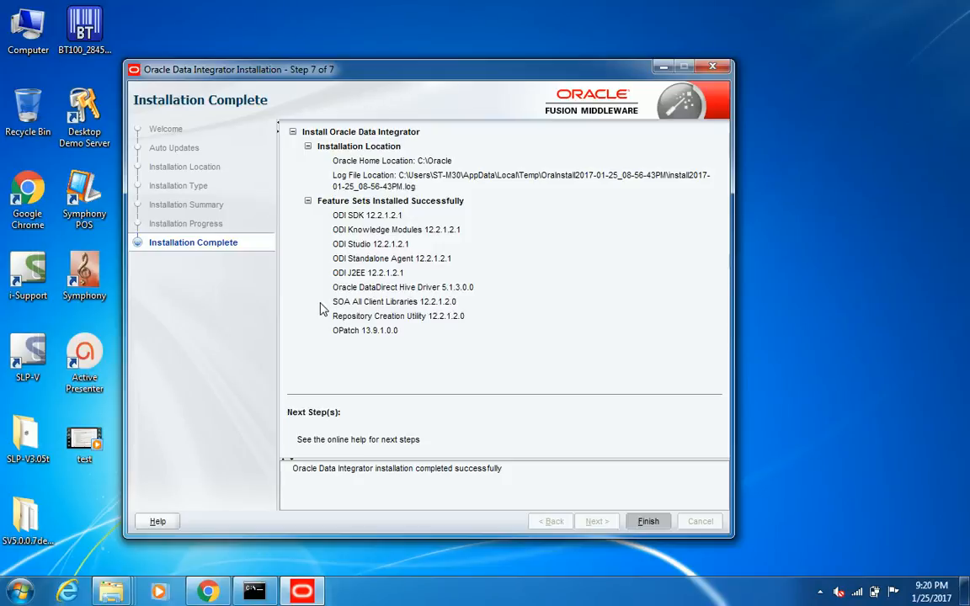
click(647, 522)
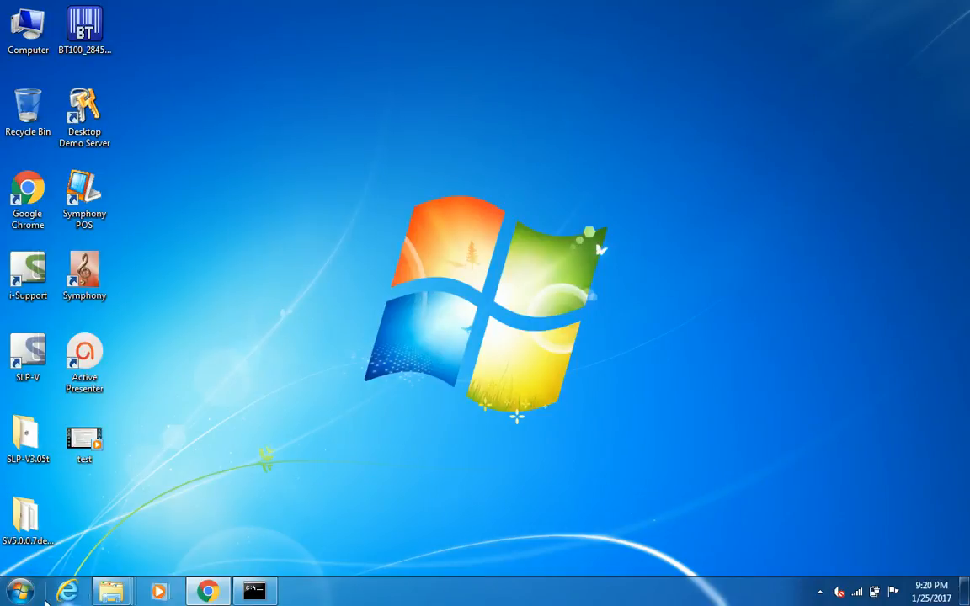
- Show All Programs in the Start menu to find the Oracle folder, then return to the FMW downloads window
click(19, 589)
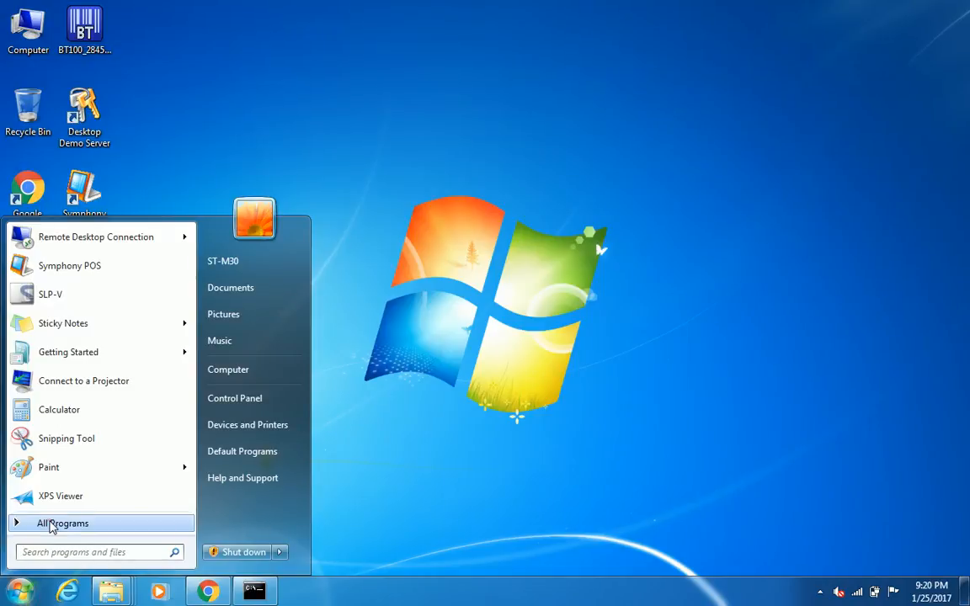
click(63, 522)
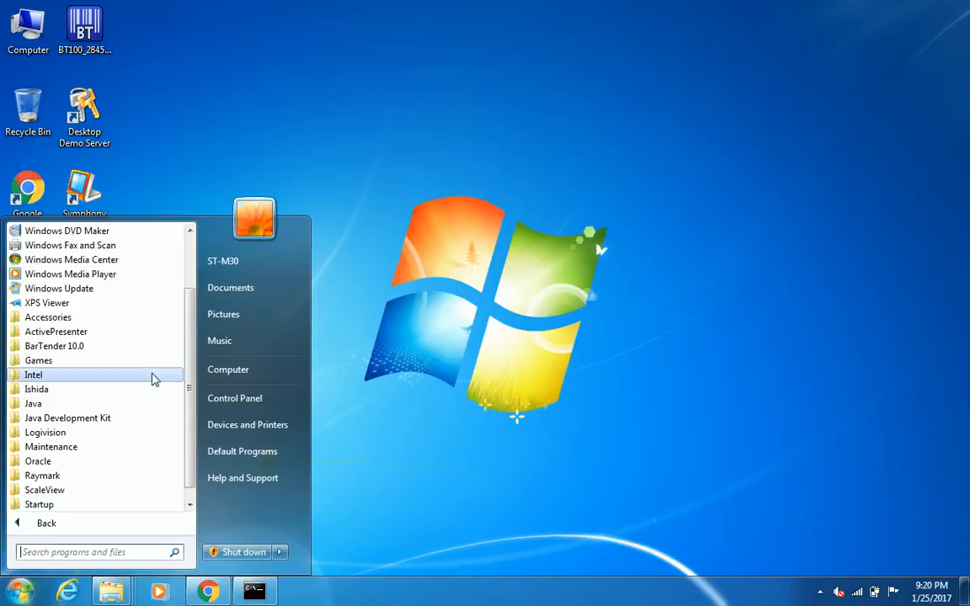
click(37, 431)
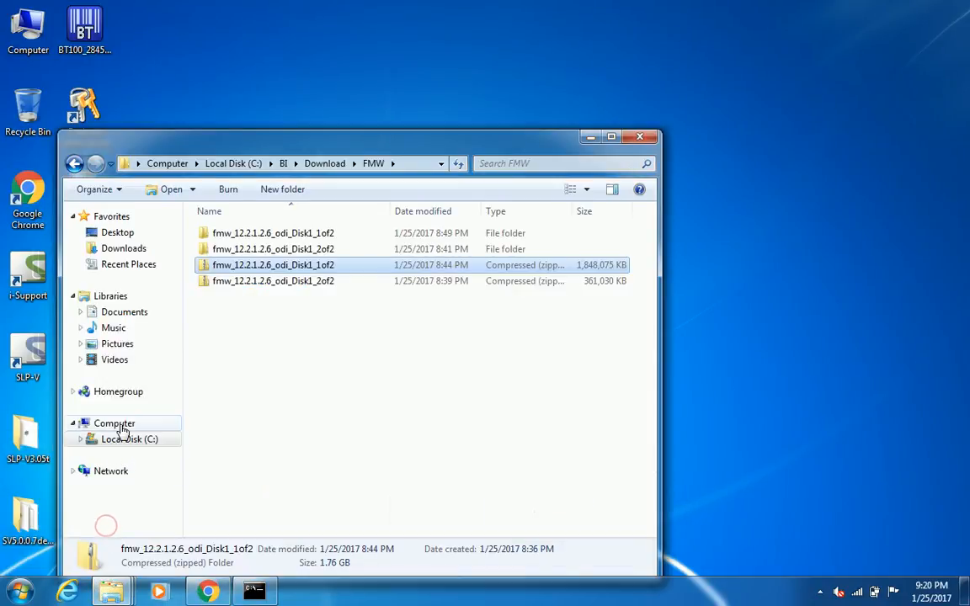
- Browse to C:\Oracle and view the installed odi, oracle_common and wlserver folders
click(128, 438)
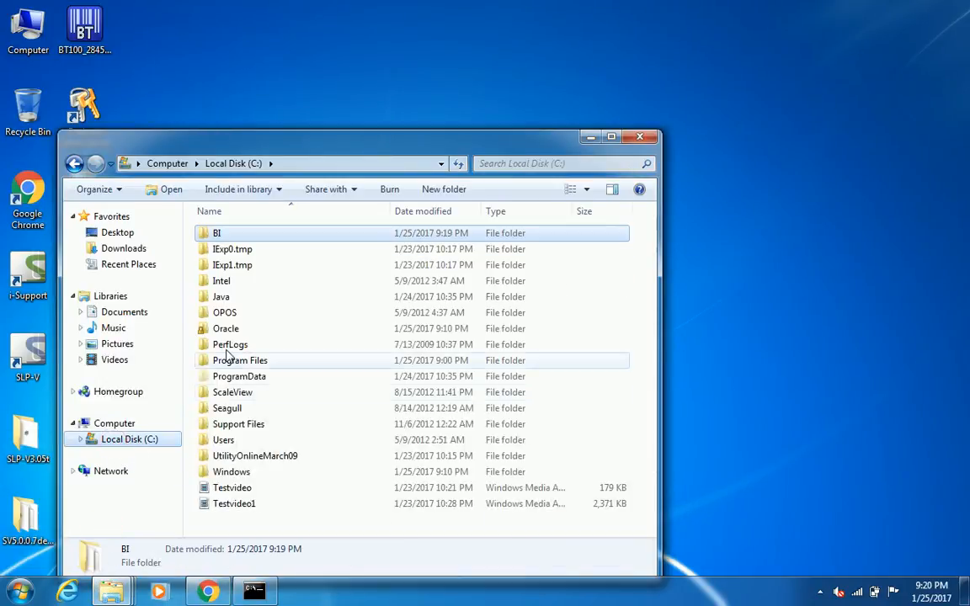
double_click(226, 329)
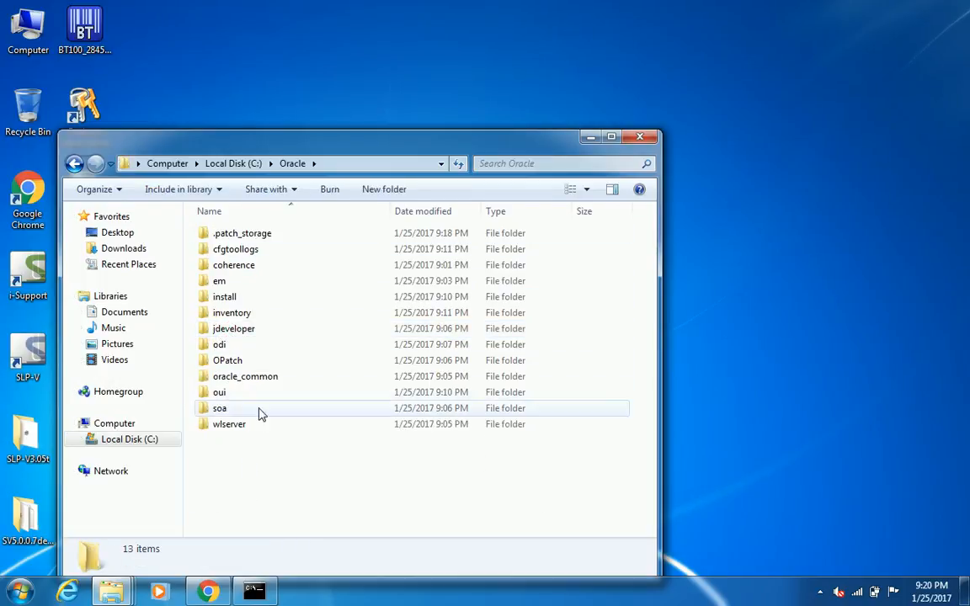
click(229, 425)
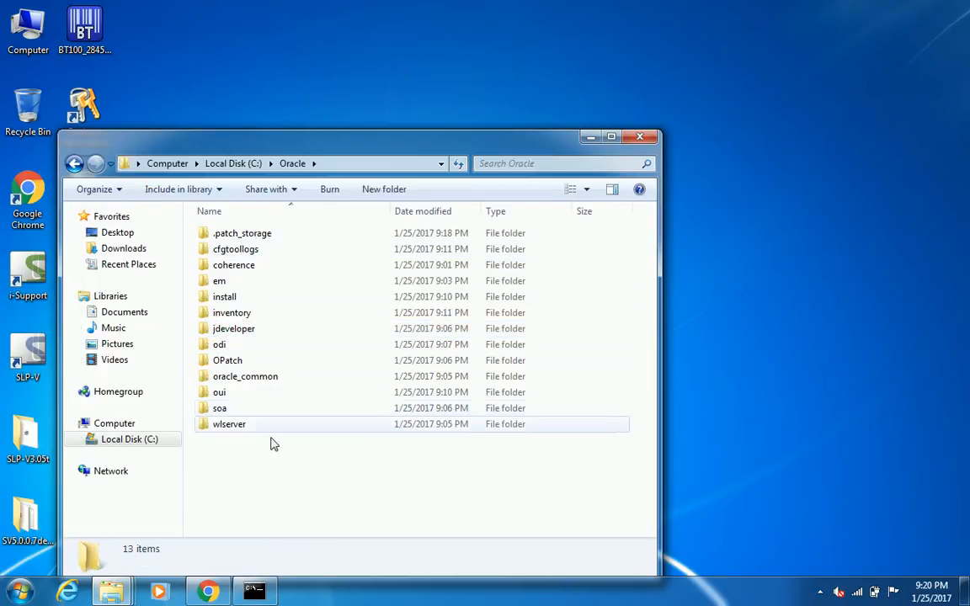